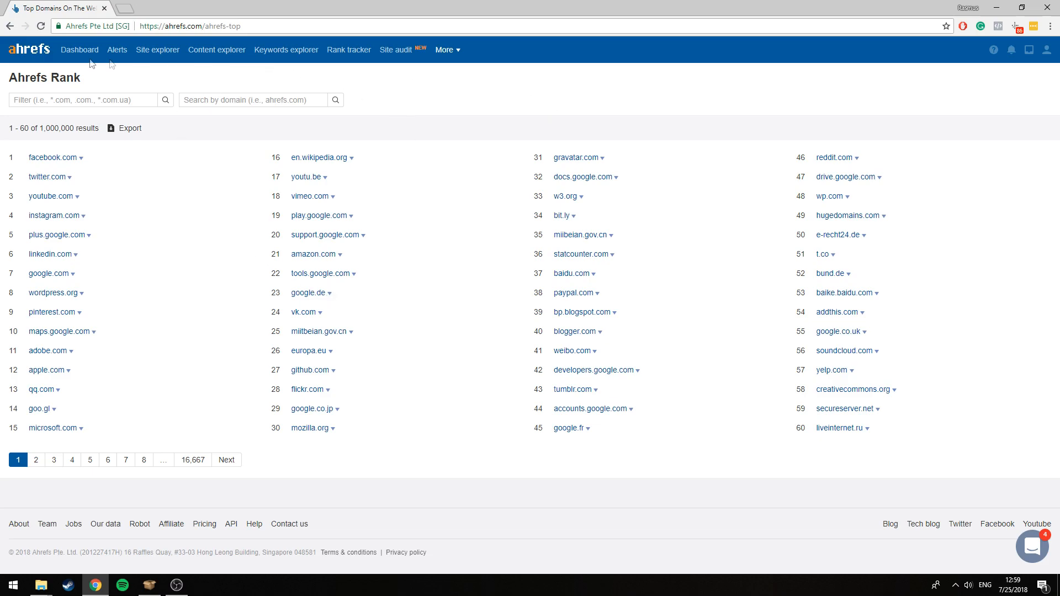
mouse_move(201, 187)
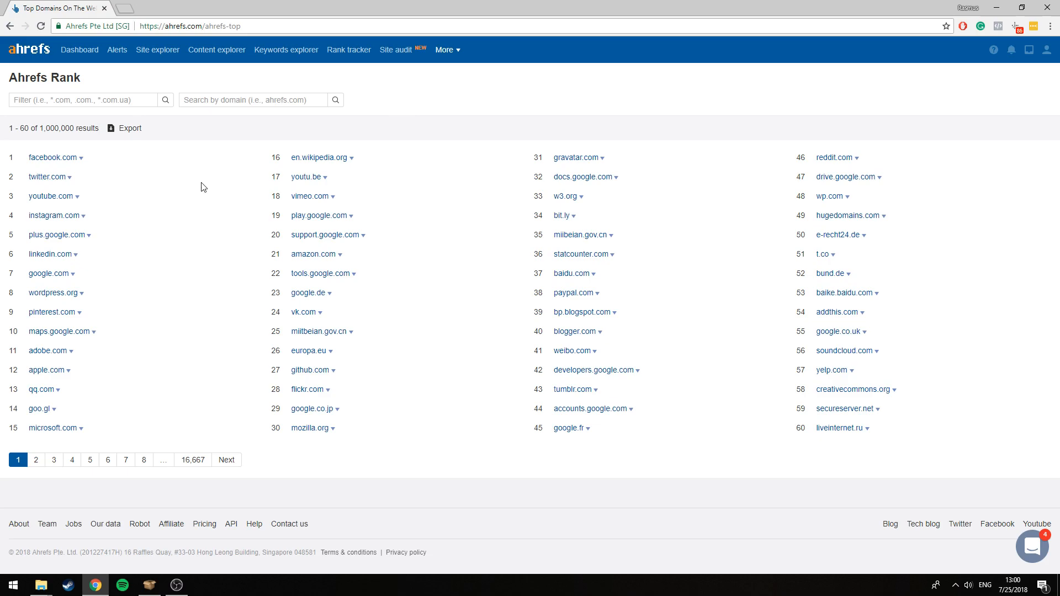
mouse_move(205, 188)
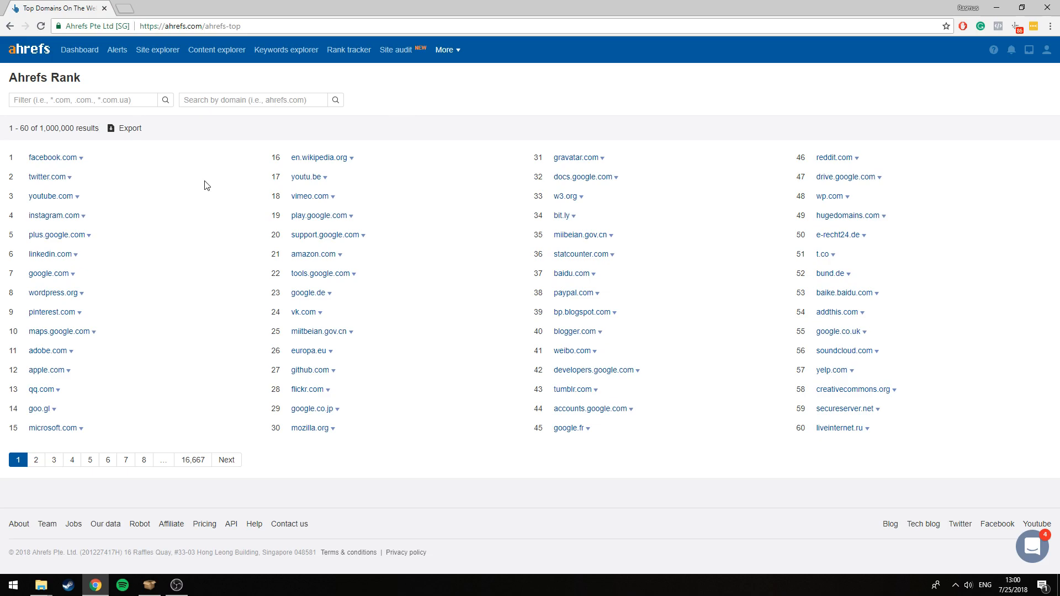
mouse_move(171, 202)
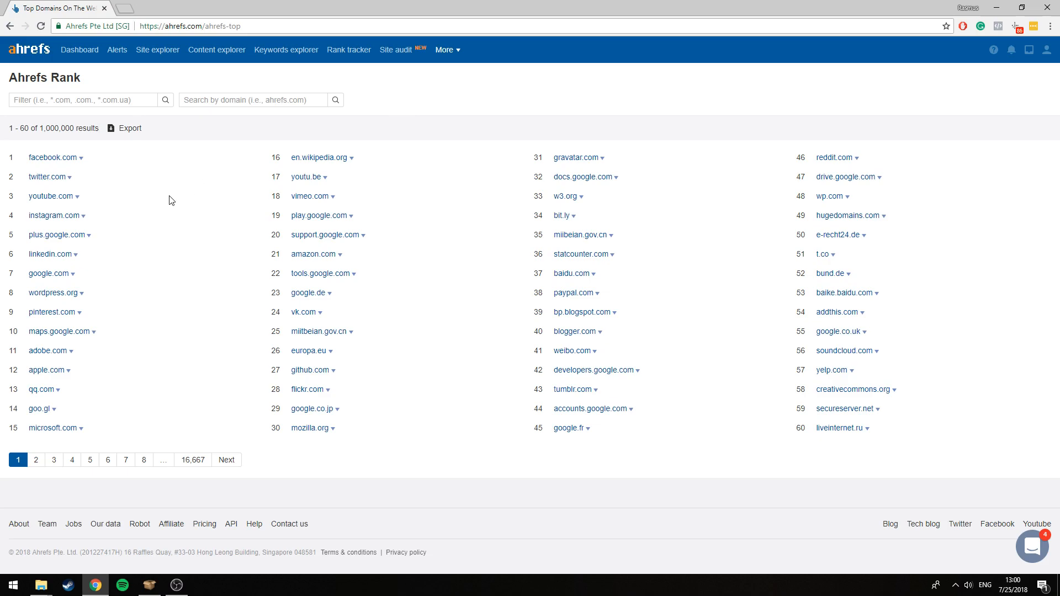
mouse_move(459, 59)
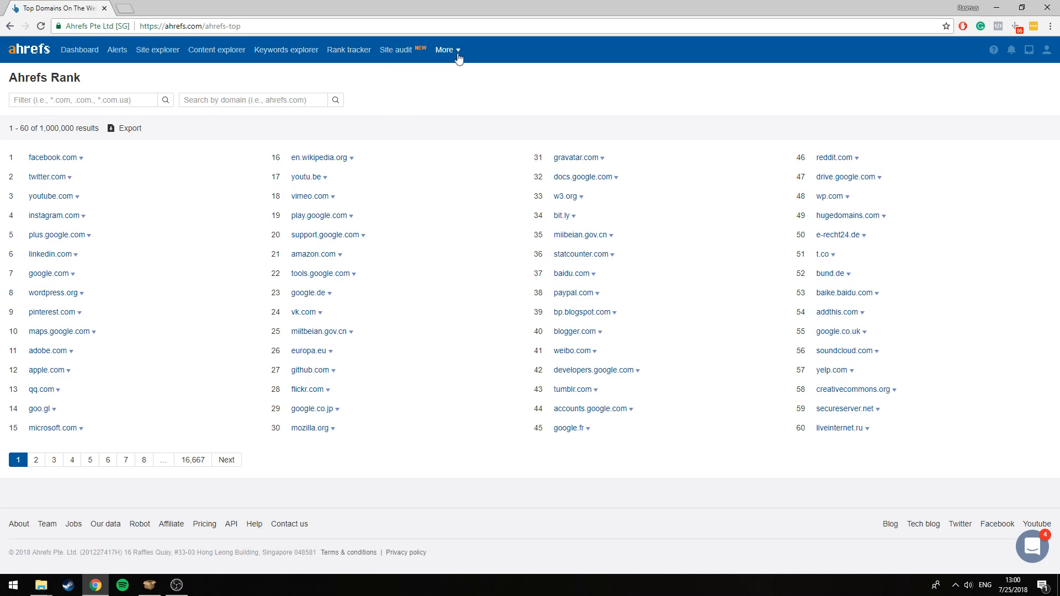
Advance the Ahrefs Rank pagination to page 5, listing domains ranked 241–300
left_click(445, 50)
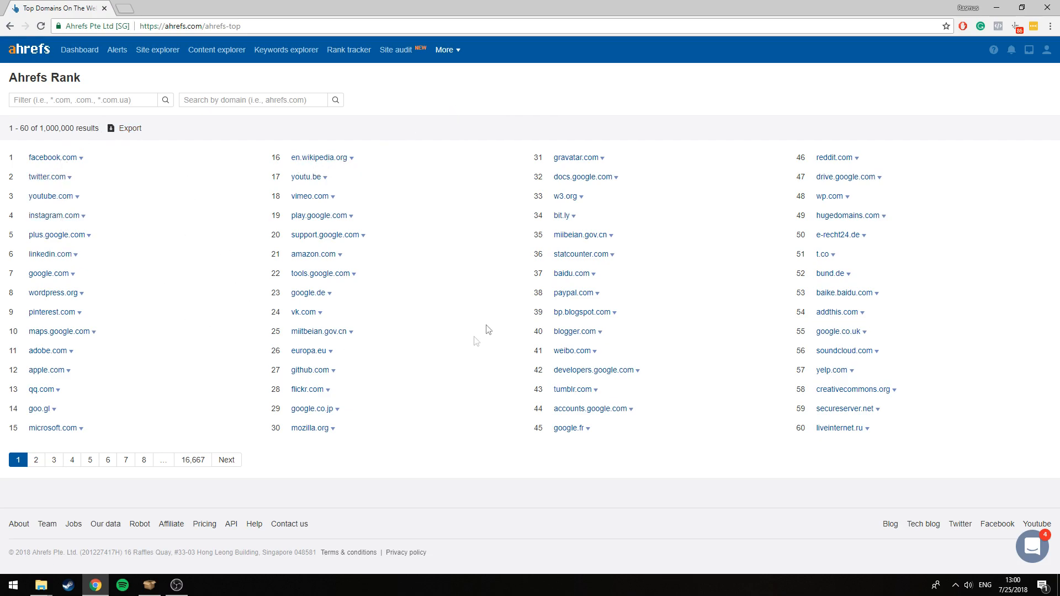
mouse_move(213, 386)
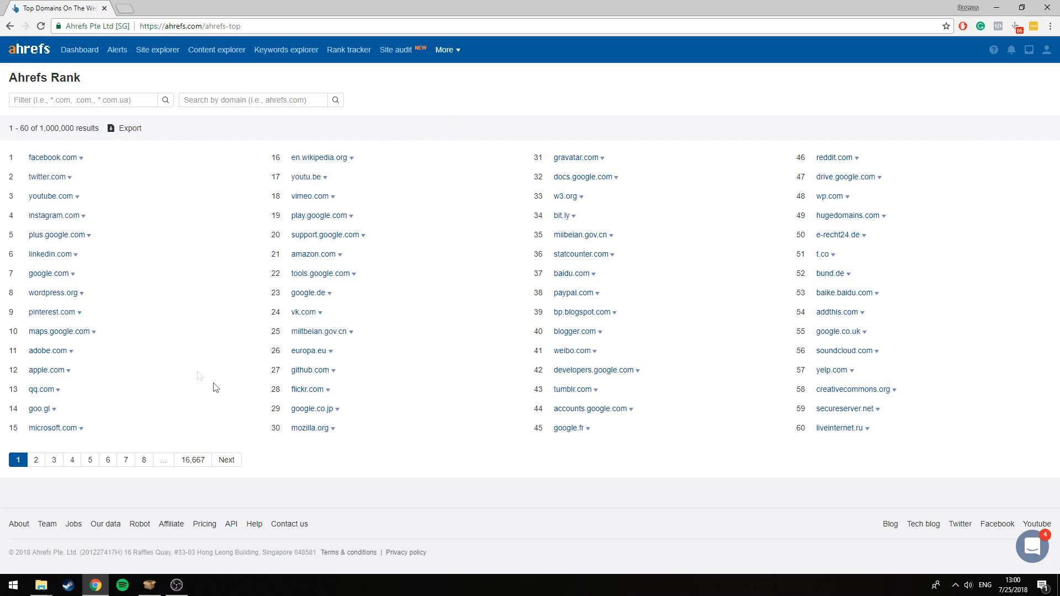
mouse_move(57, 474)
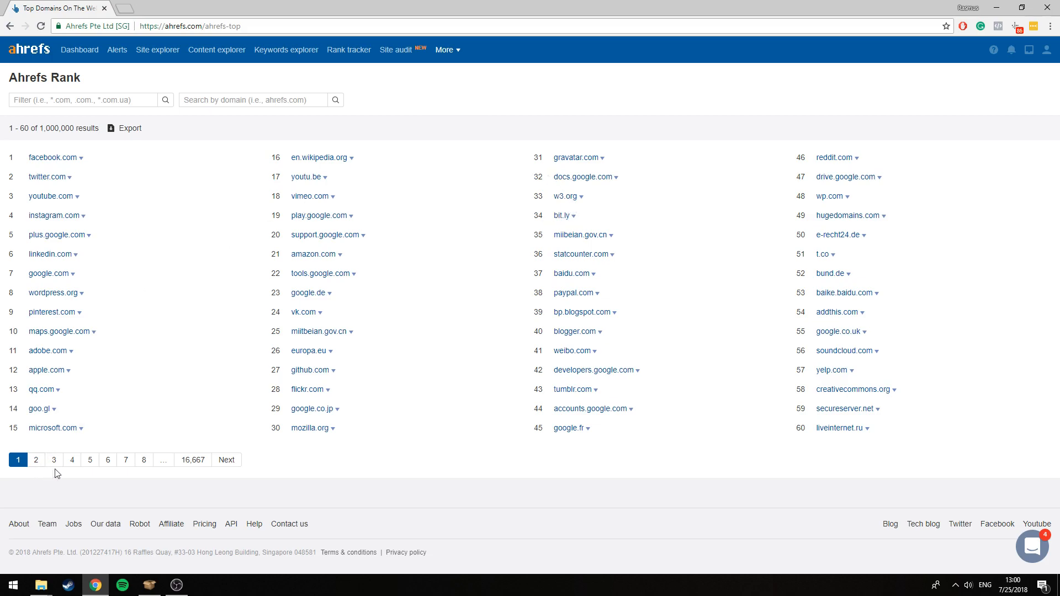
mouse_move(188, 149)
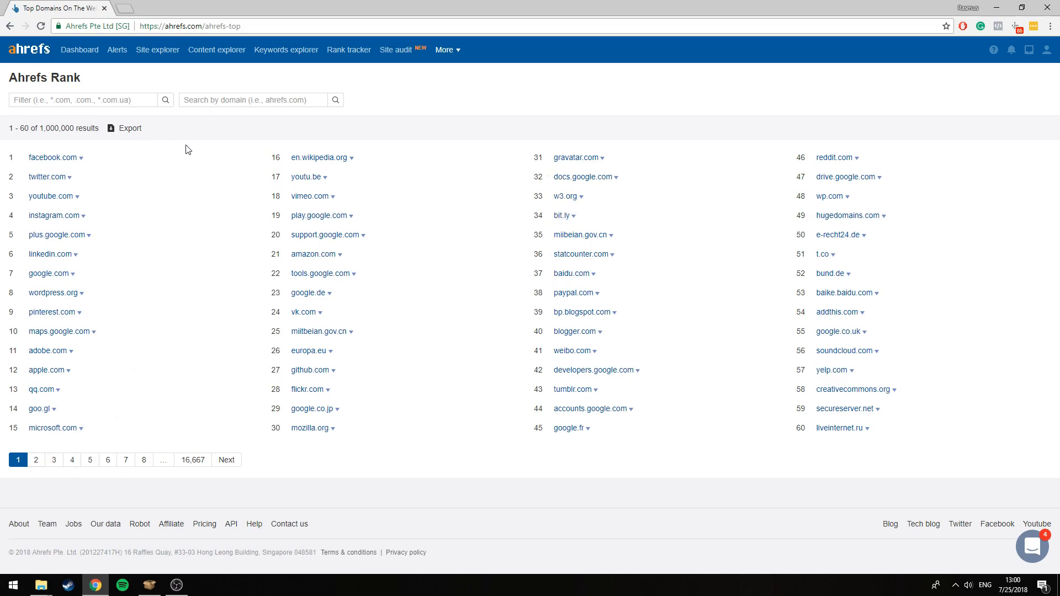
mouse_move(210, 325)
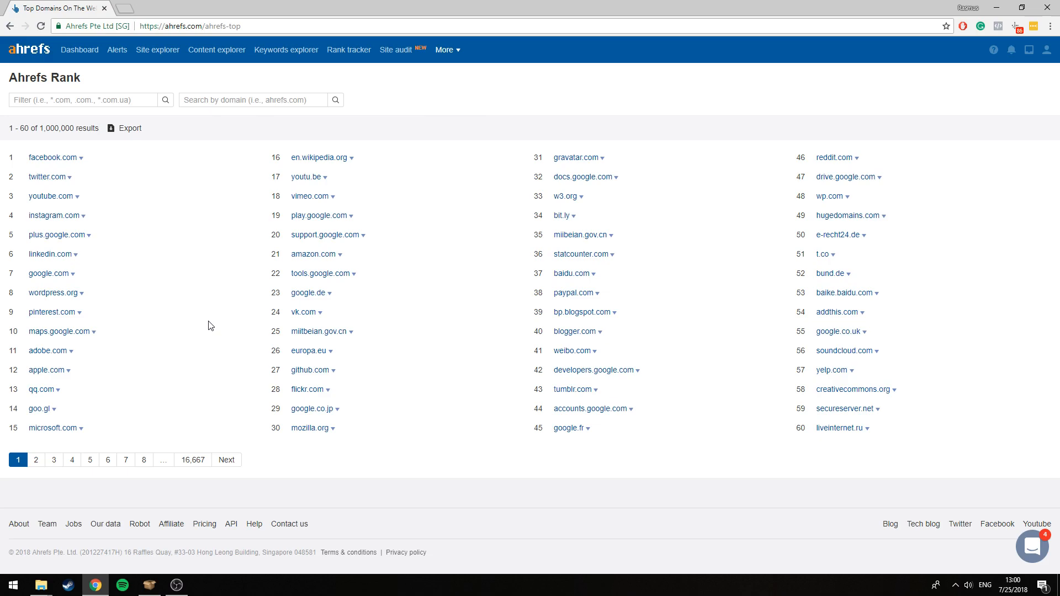
mouse_move(139, 427)
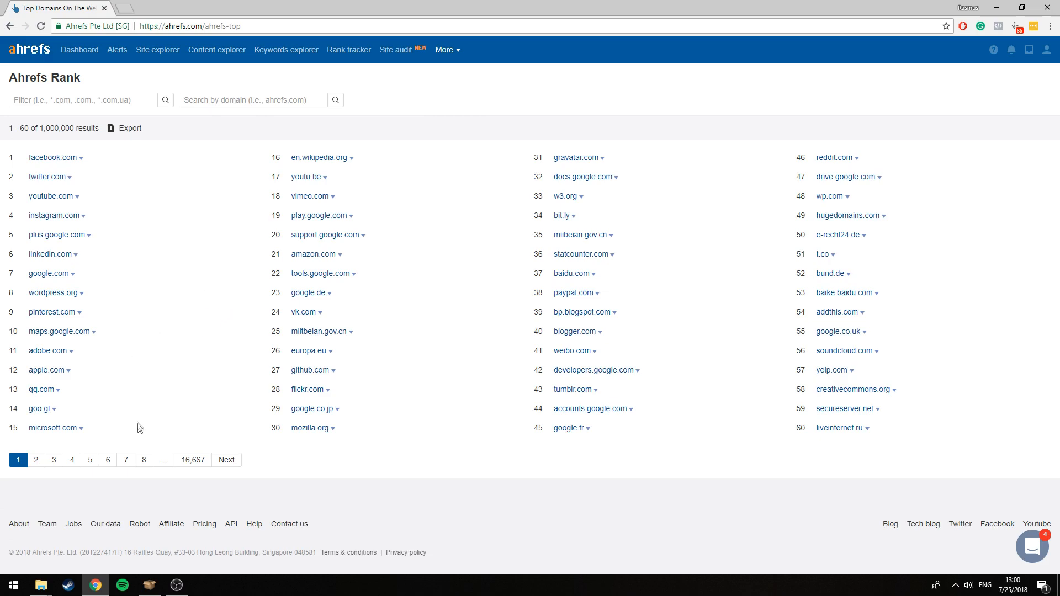
mouse_move(77, 477)
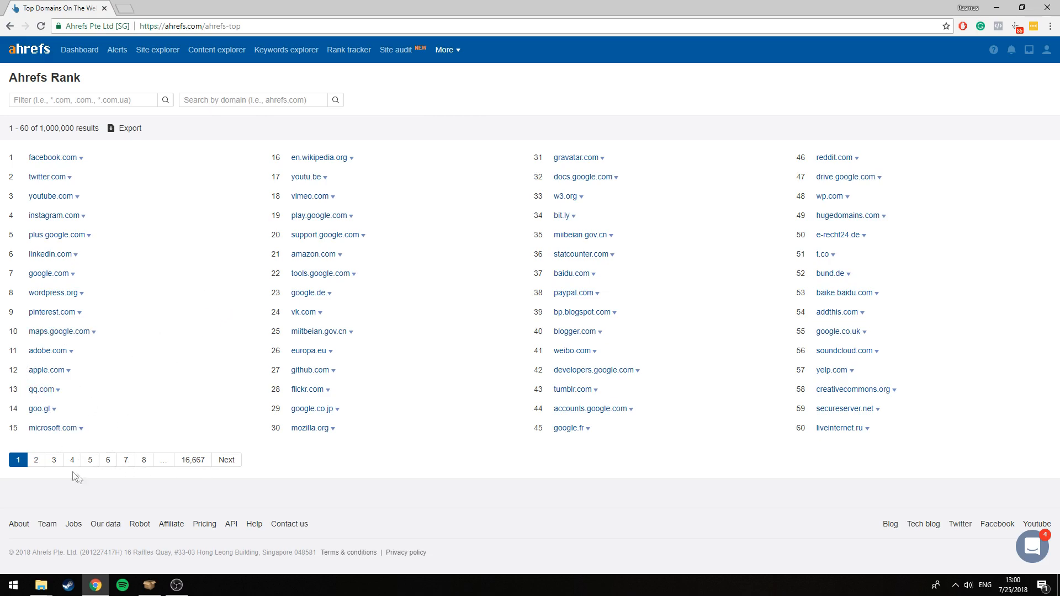
mouse_move(226, 460)
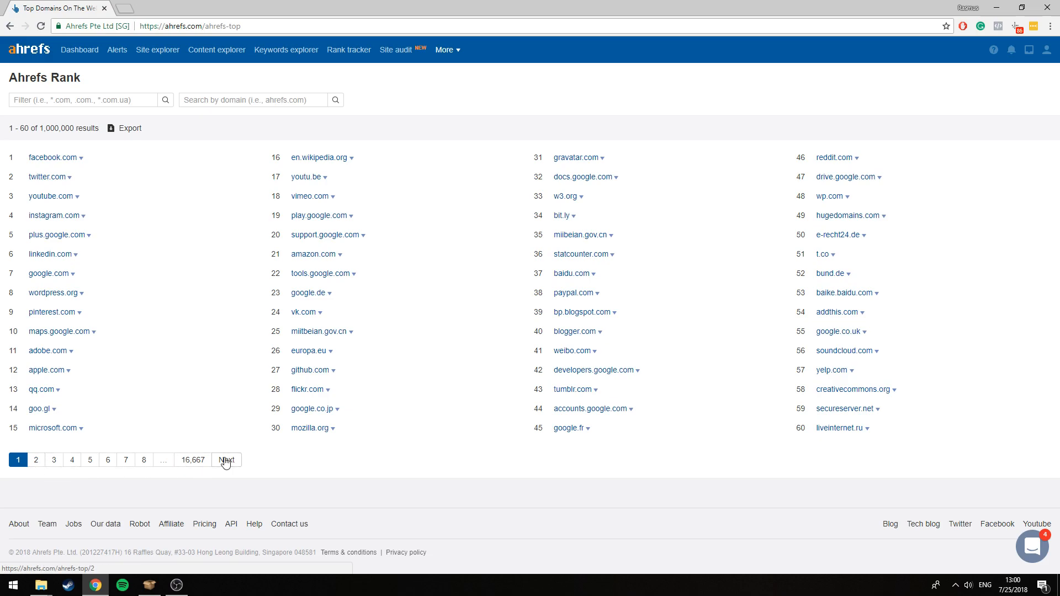
left_click(227, 459)
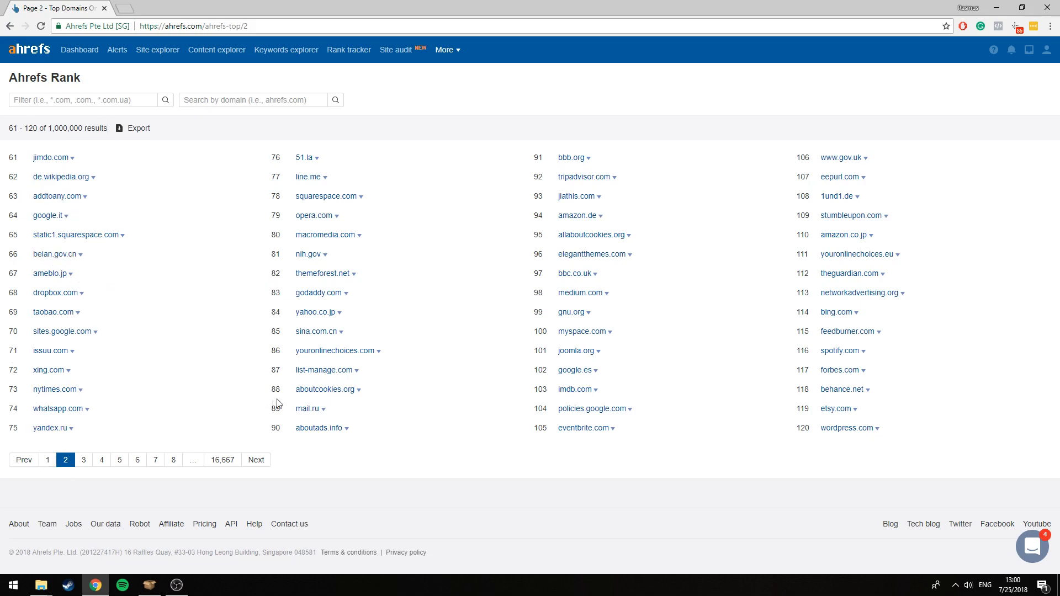
mouse_move(215, 372)
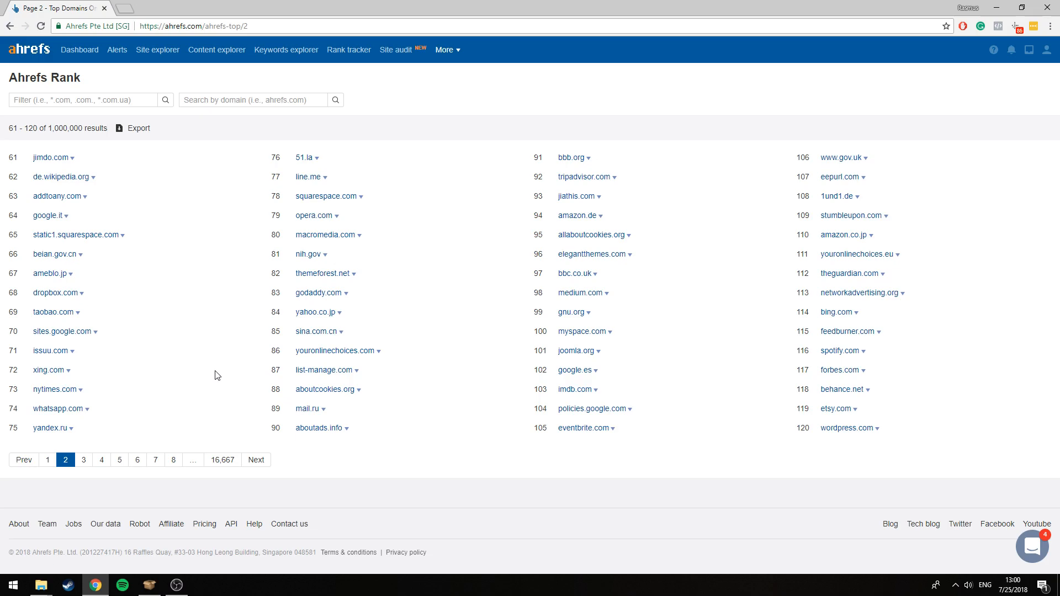
mouse_move(120, 460)
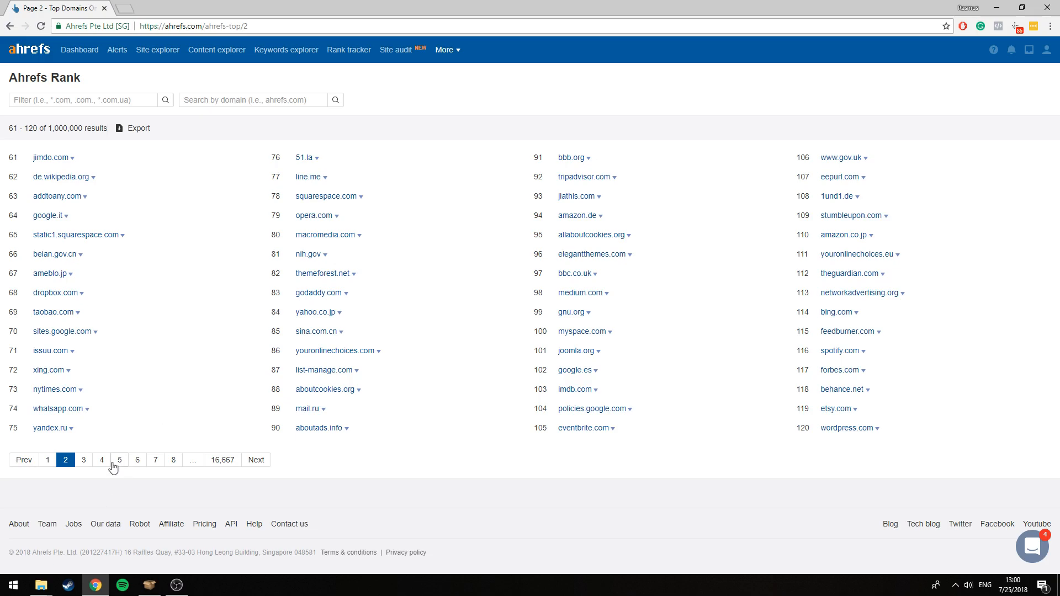
left_click(120, 460)
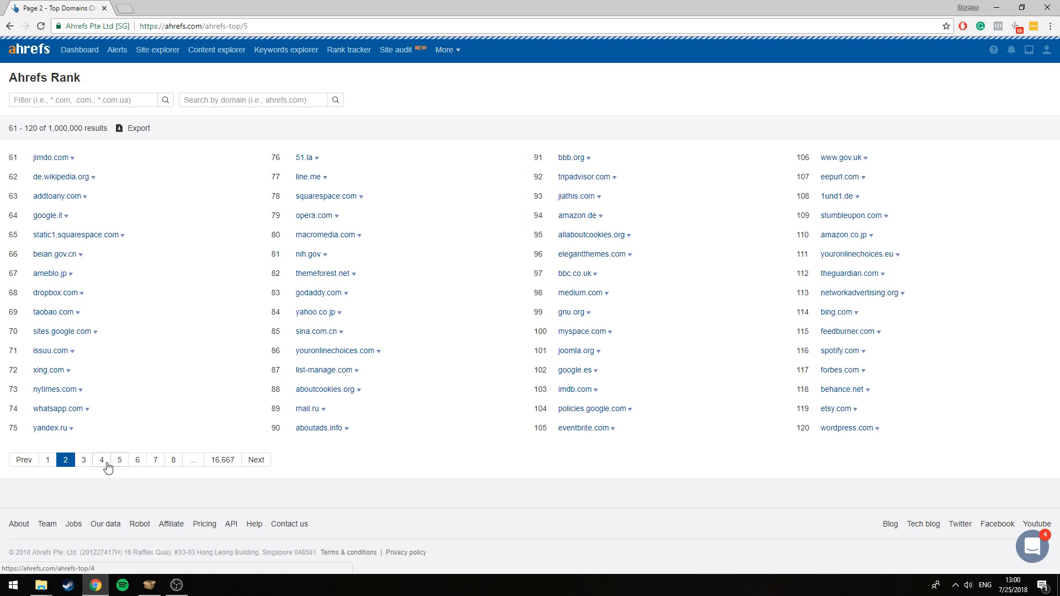
left_click(119, 459)
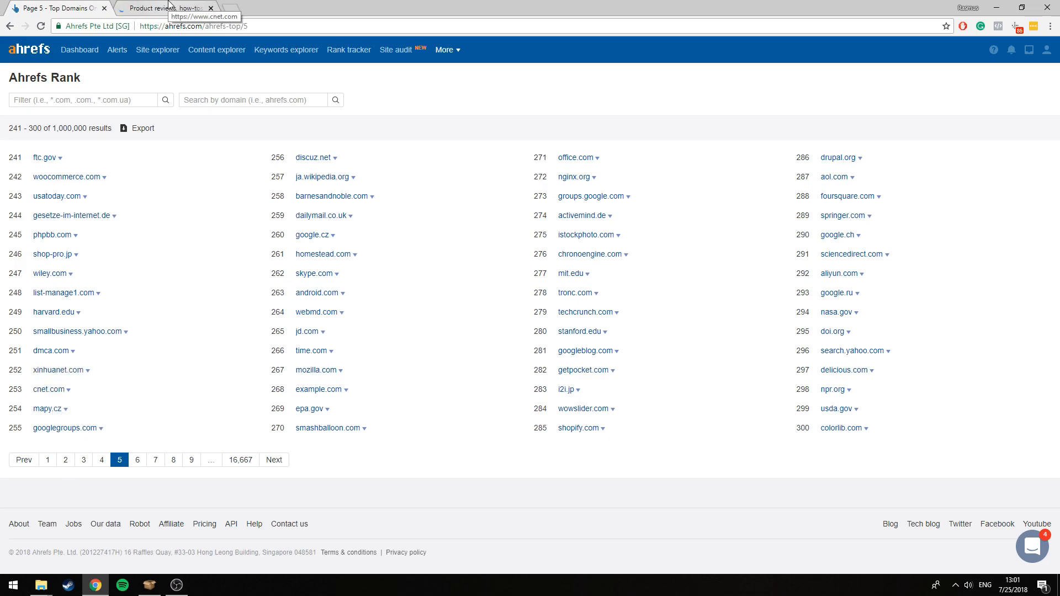
left_click(162, 8)
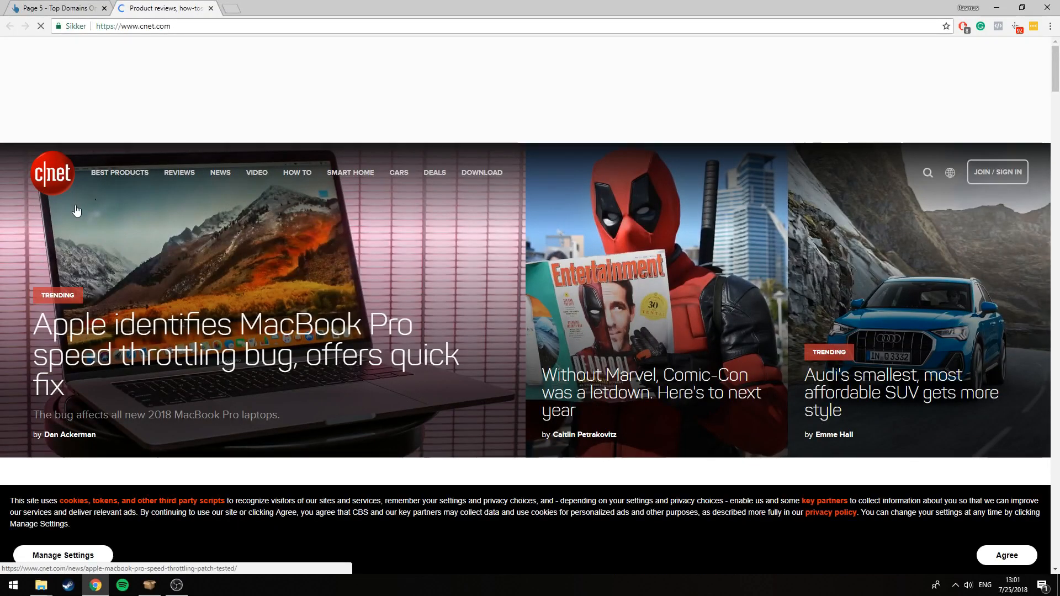
scroll("down", 3)
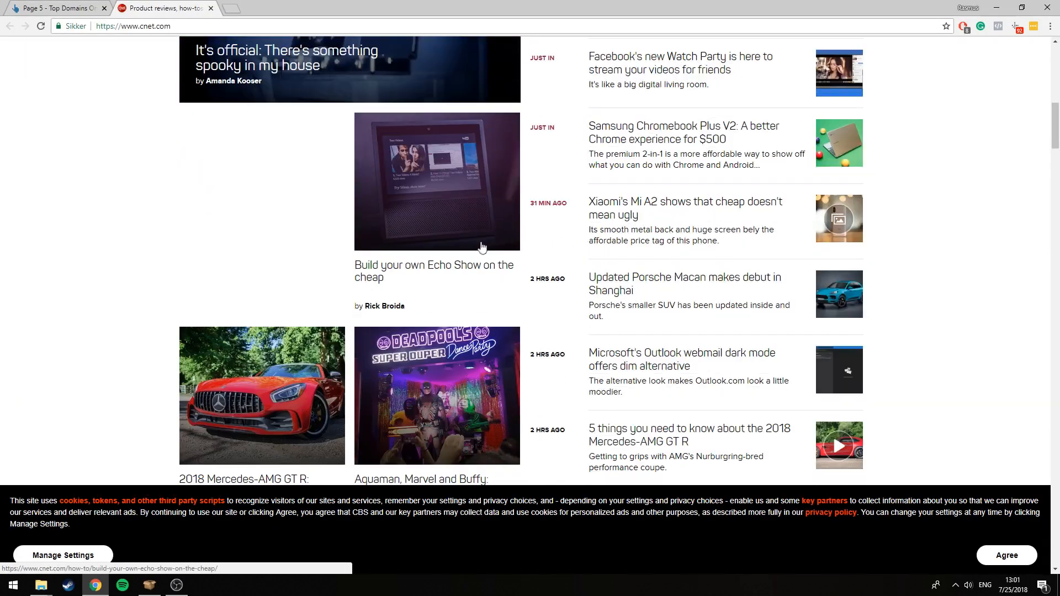
scroll("down", 3)
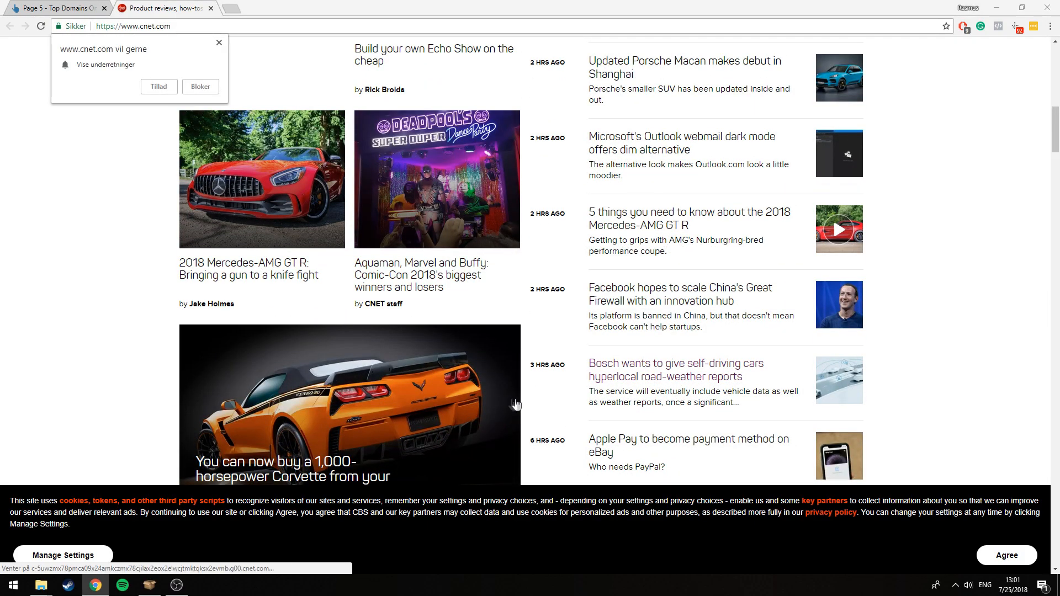
left_click(219, 43)
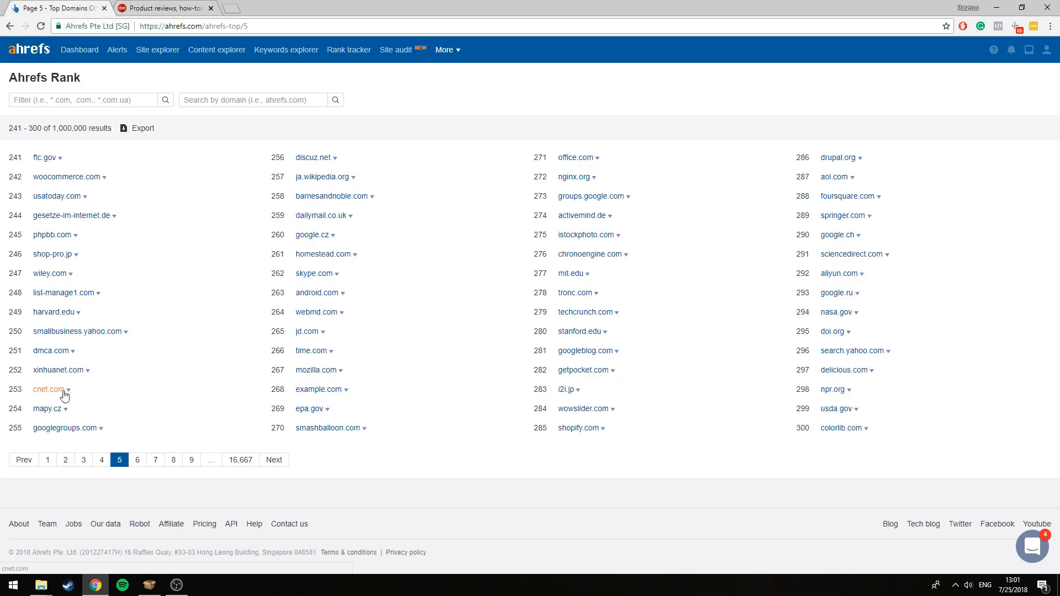
From the cnet.com overview, show its Outgoing links > Broken links report (57,999 pages)
left_click(69, 388)
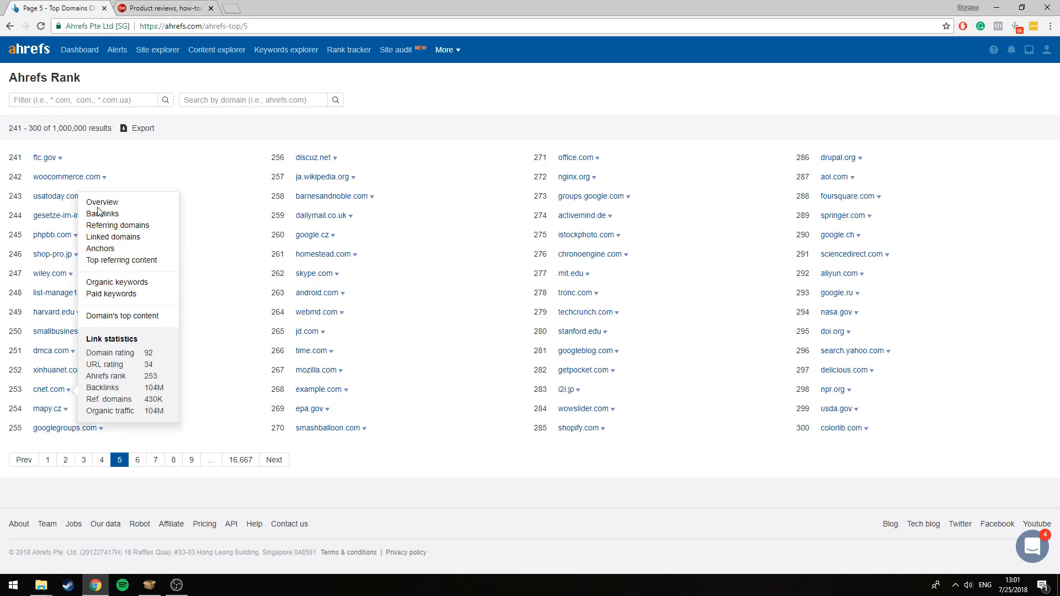
left_click(101, 202)
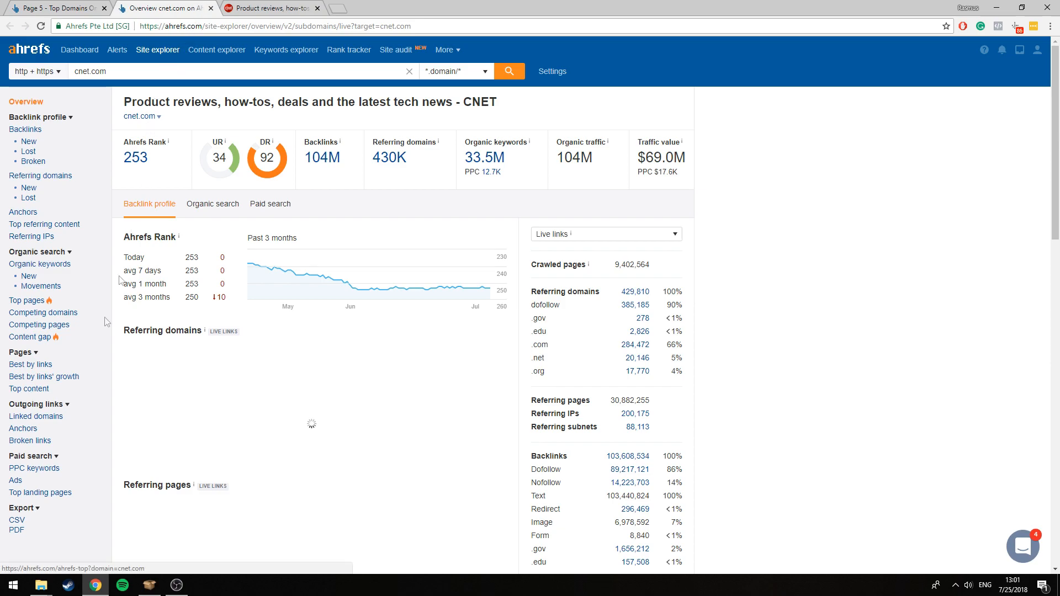
left_click(30, 440)
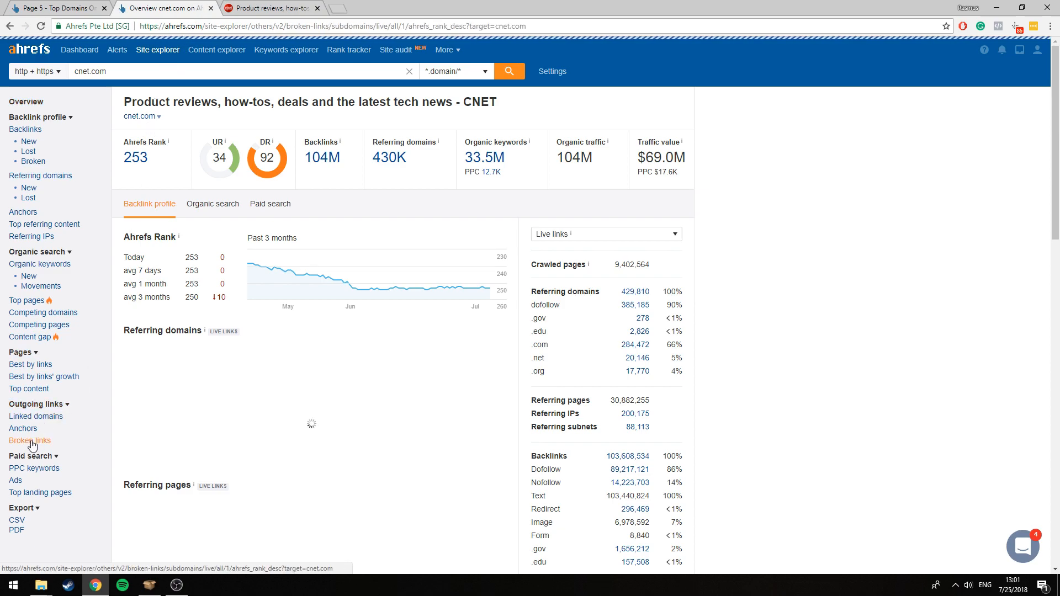
left_click(29, 440)
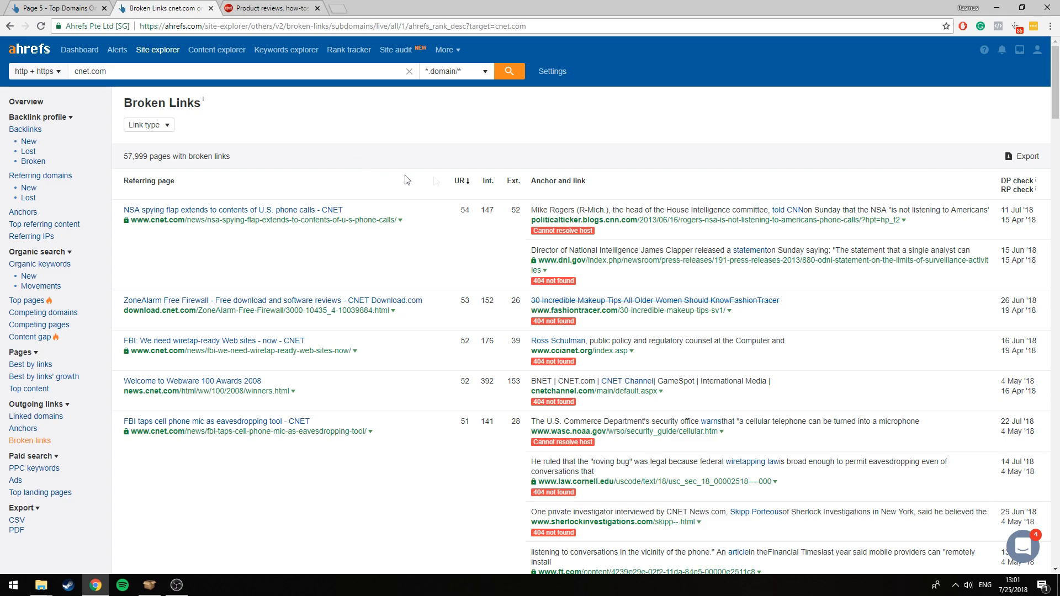
mouse_move(488, 157)
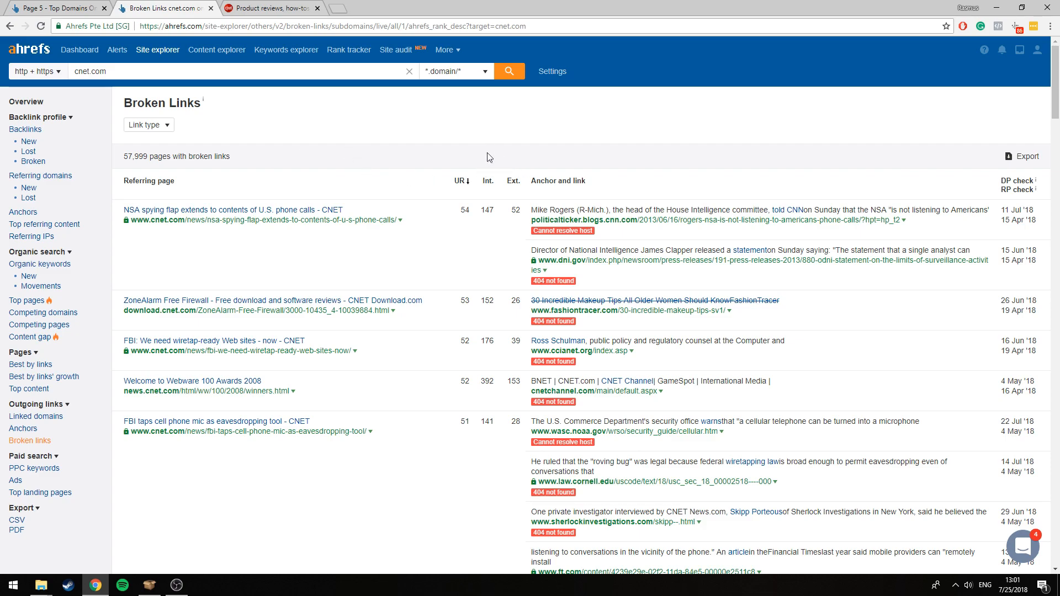
mouse_move(342, 93)
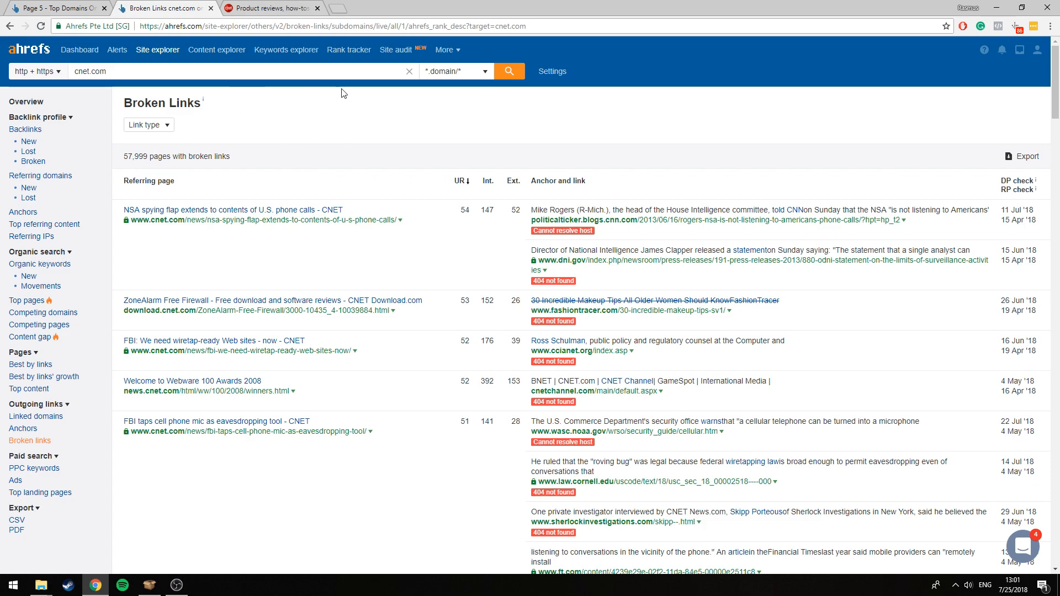
mouse_move(330, 96)
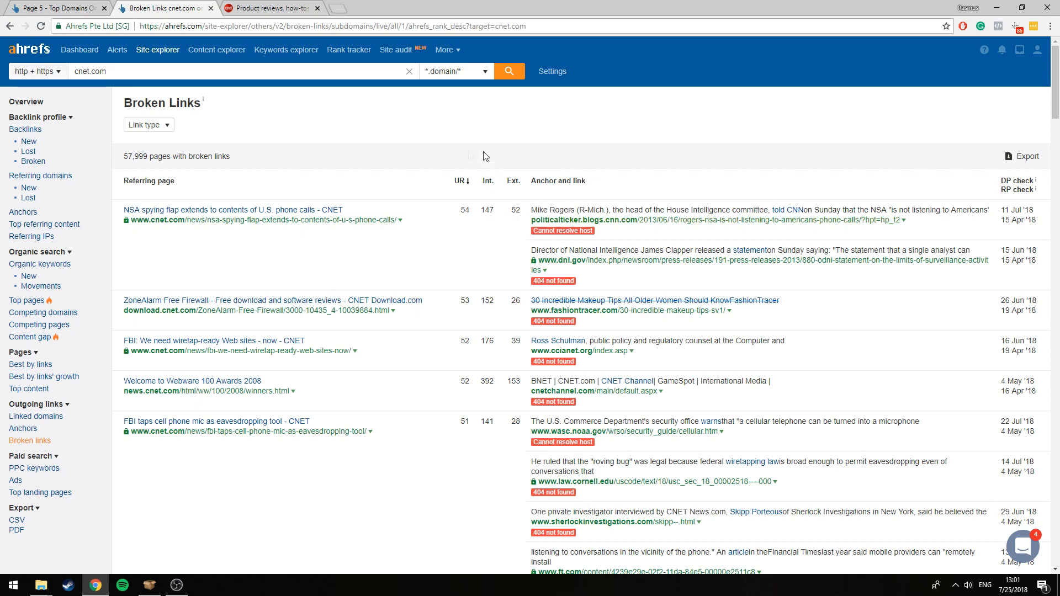
mouse_move(340, 147)
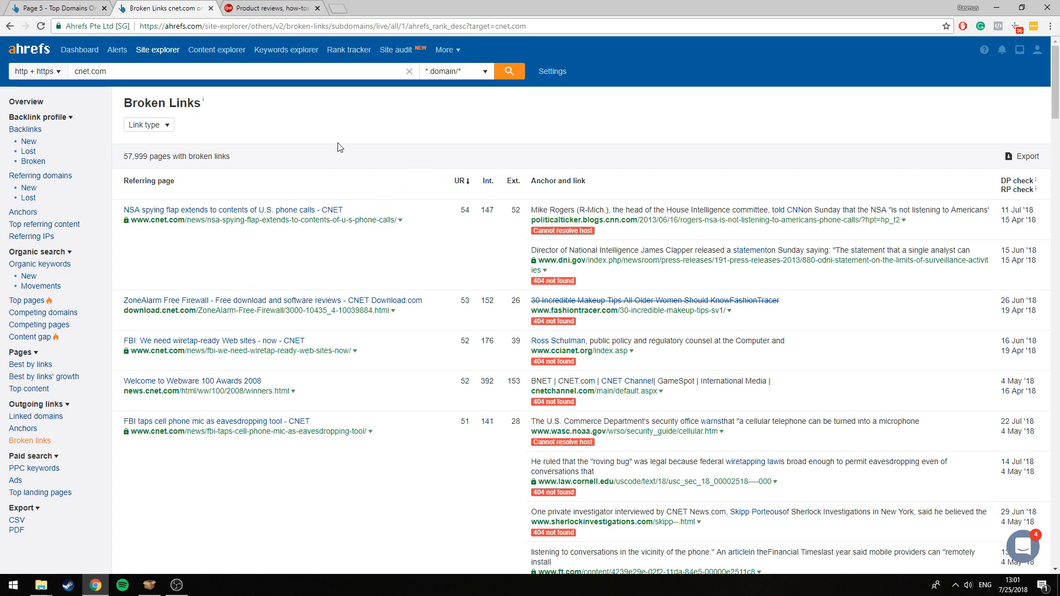
Filter the cnet.com broken links report to Dofollow link type only
left_click(148, 125)
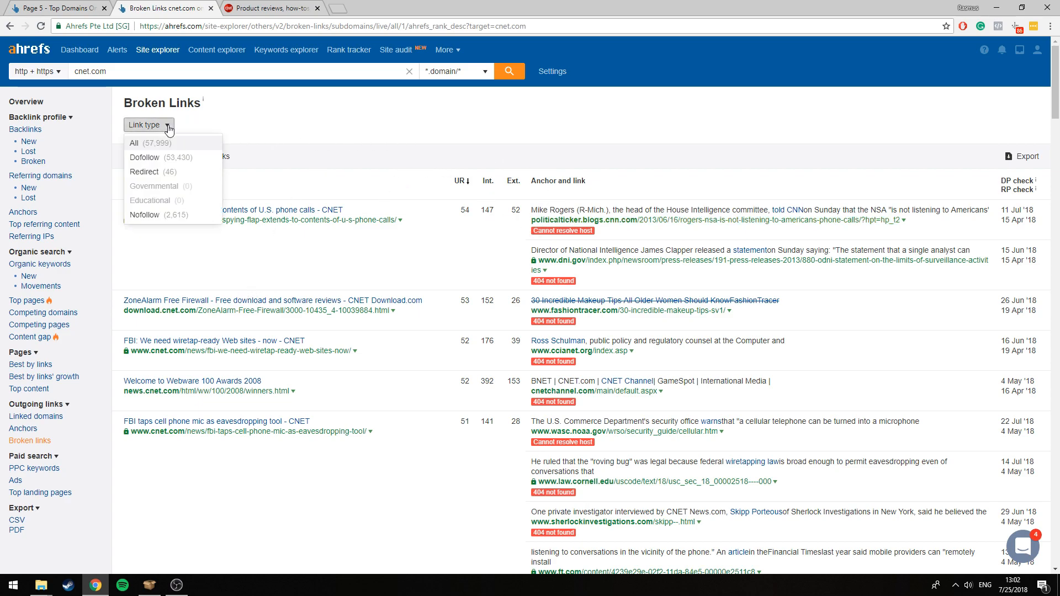
left_click(143, 157)
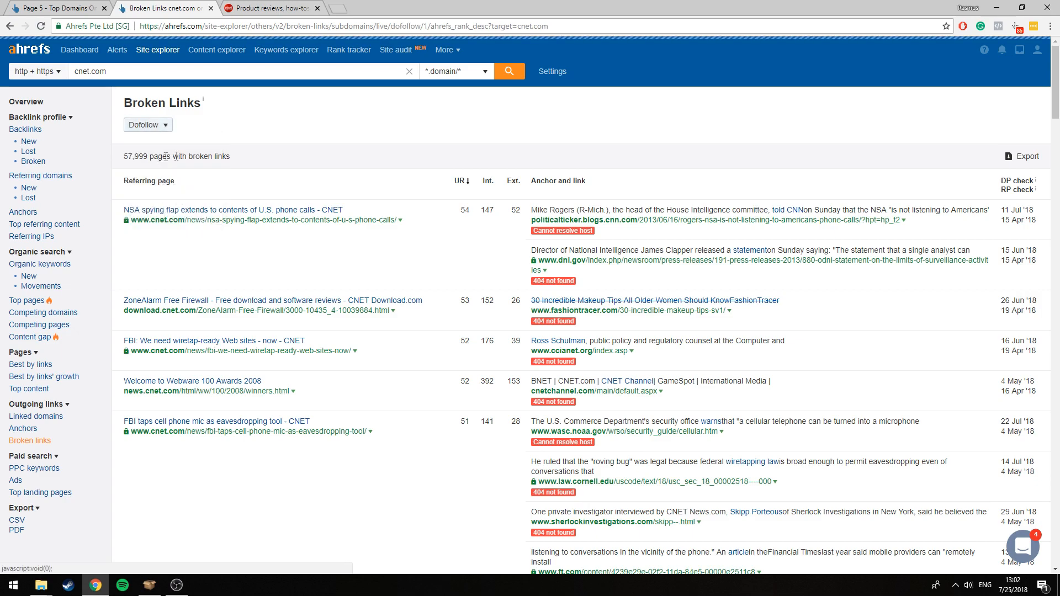
mouse_move(408, 160)
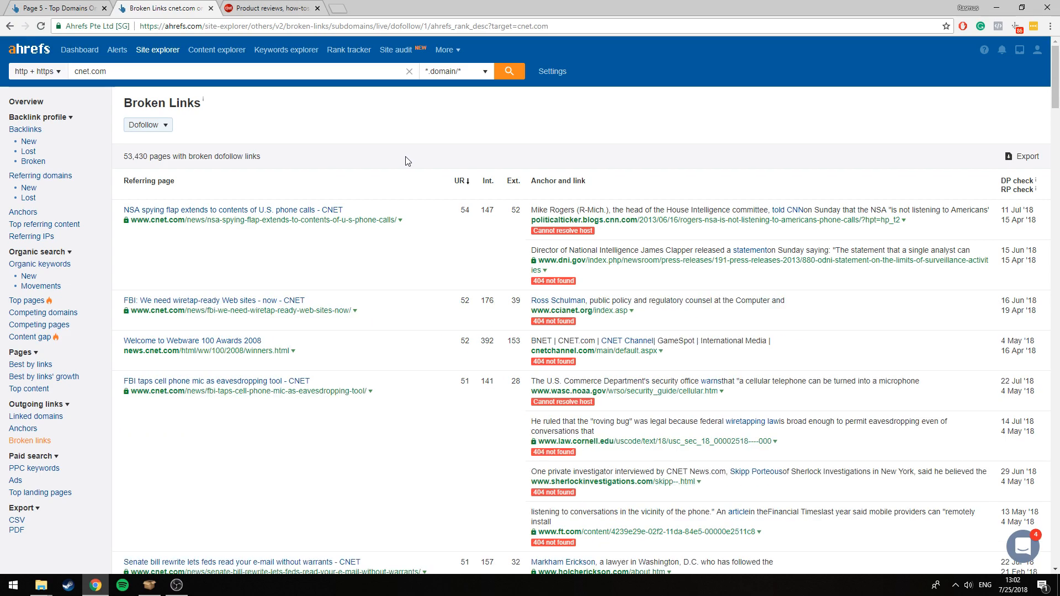
mouse_move(126, 159)
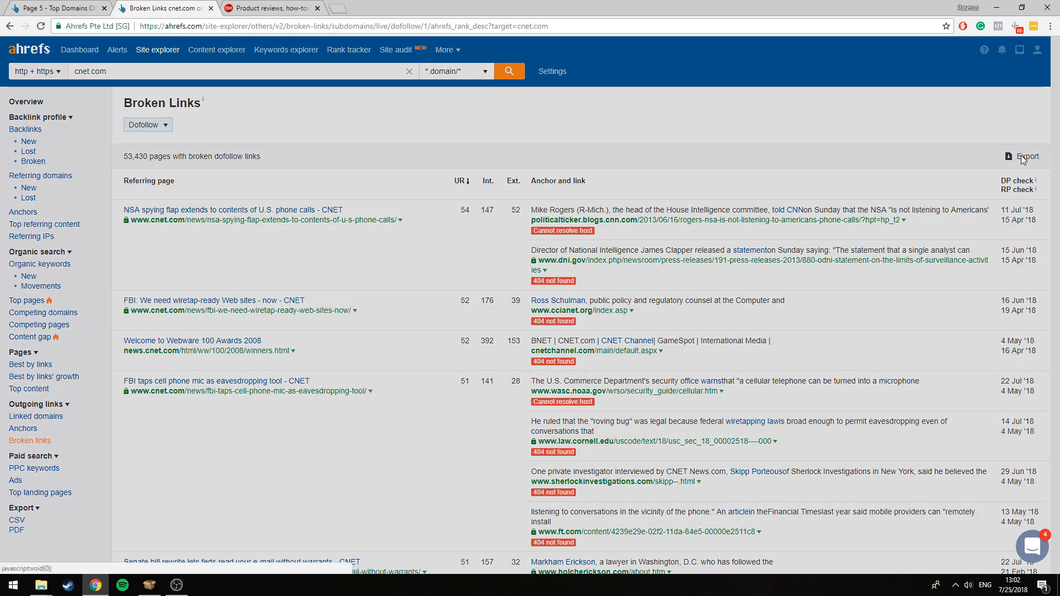
Start a Full UTF-8 CSV export of all 53,430 dofollow broken-link rows
left_click(1027, 156)
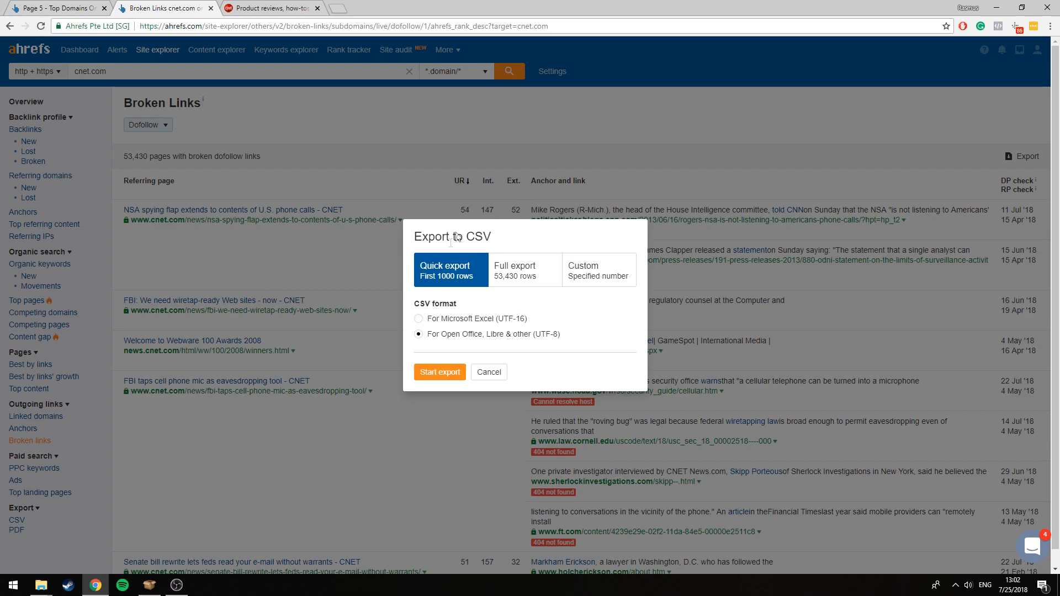
mouse_move(421, 200)
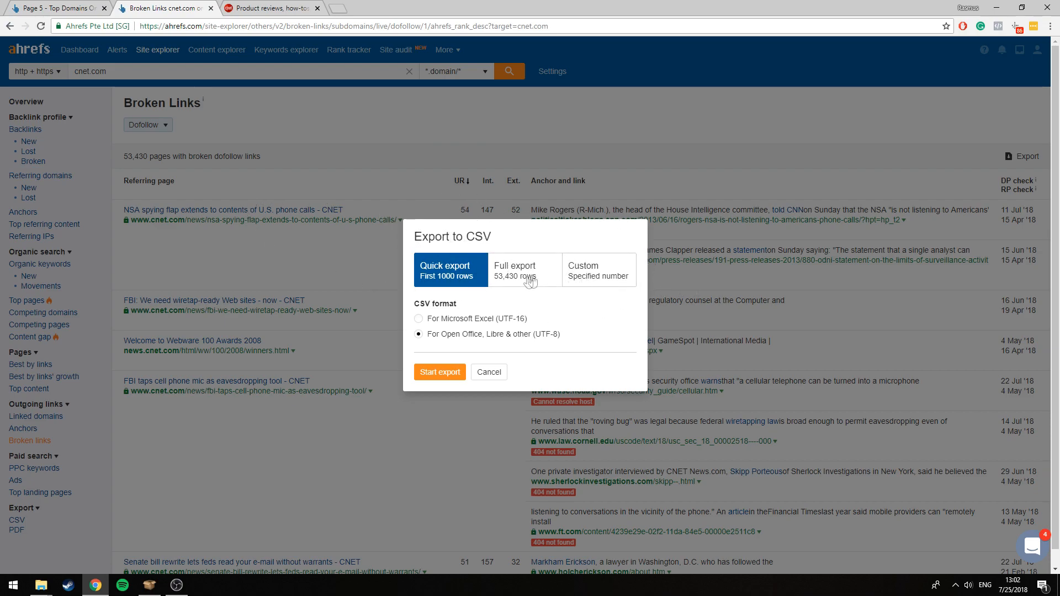
left_click(523, 265)
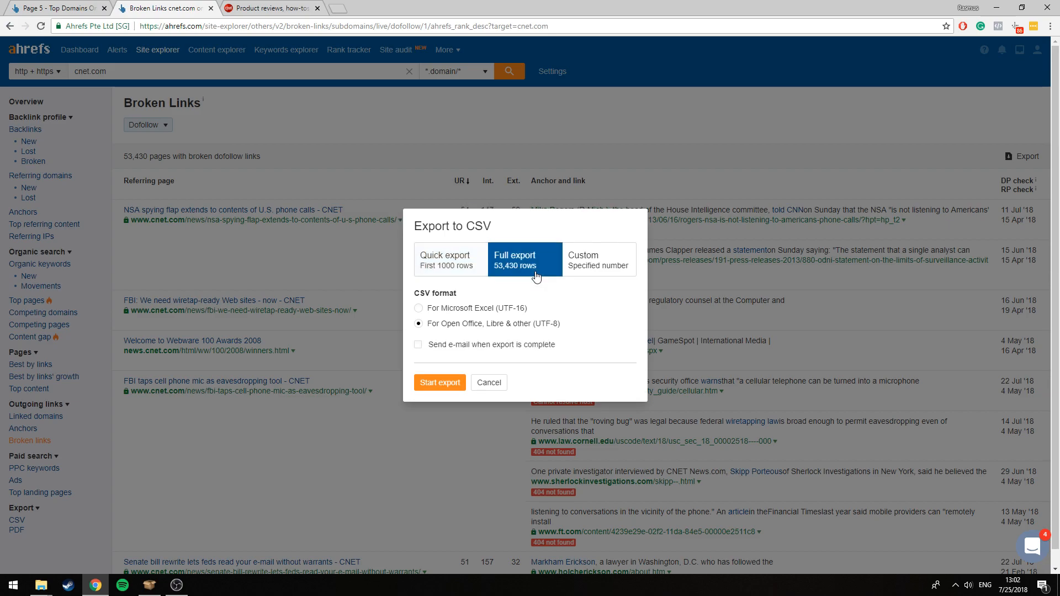
mouse_move(459, 332)
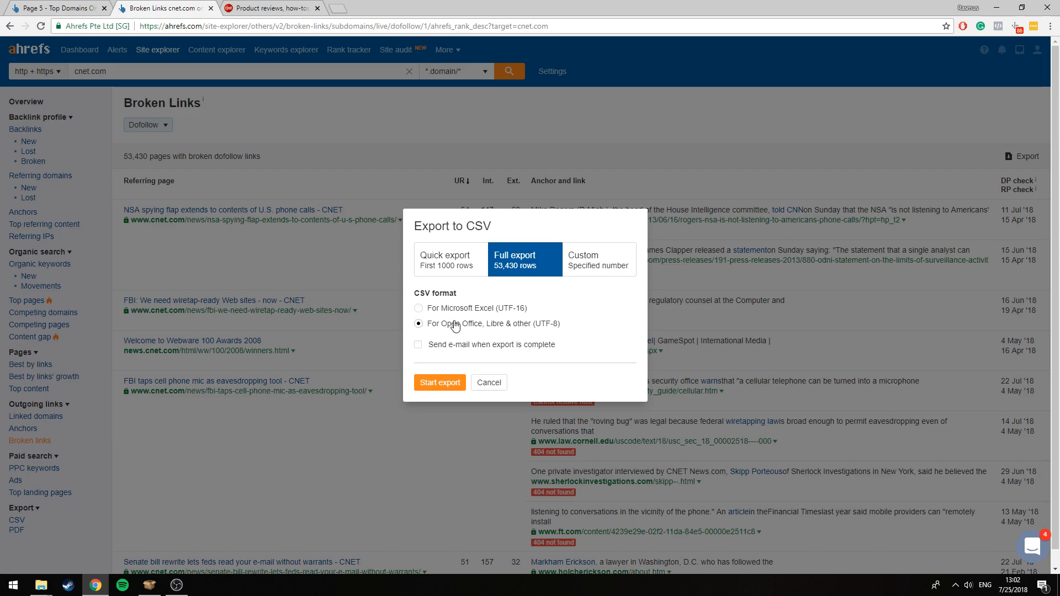
left_click(439, 383)
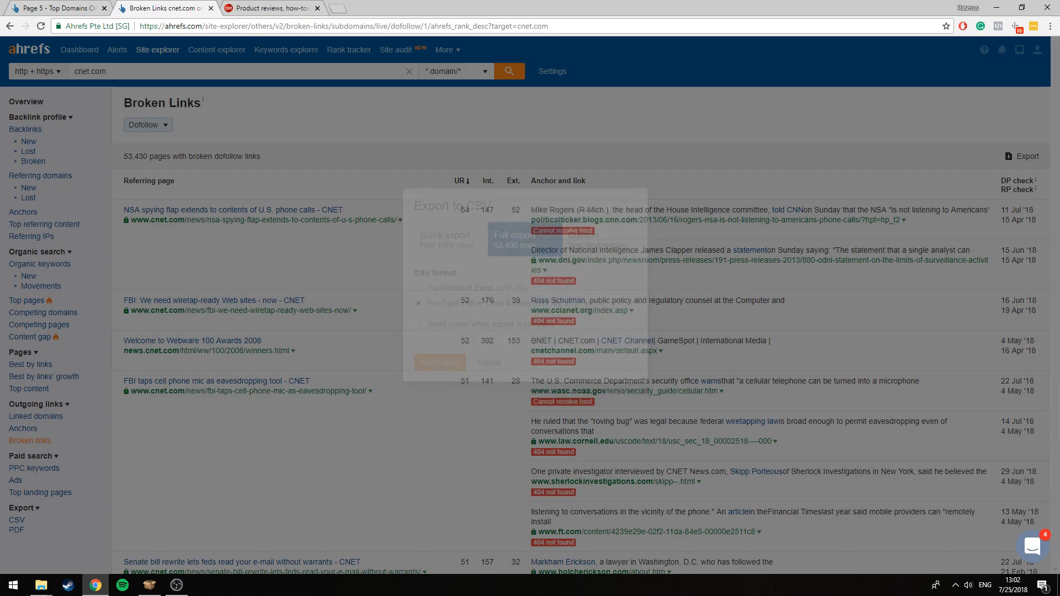
left_click(525, 236)
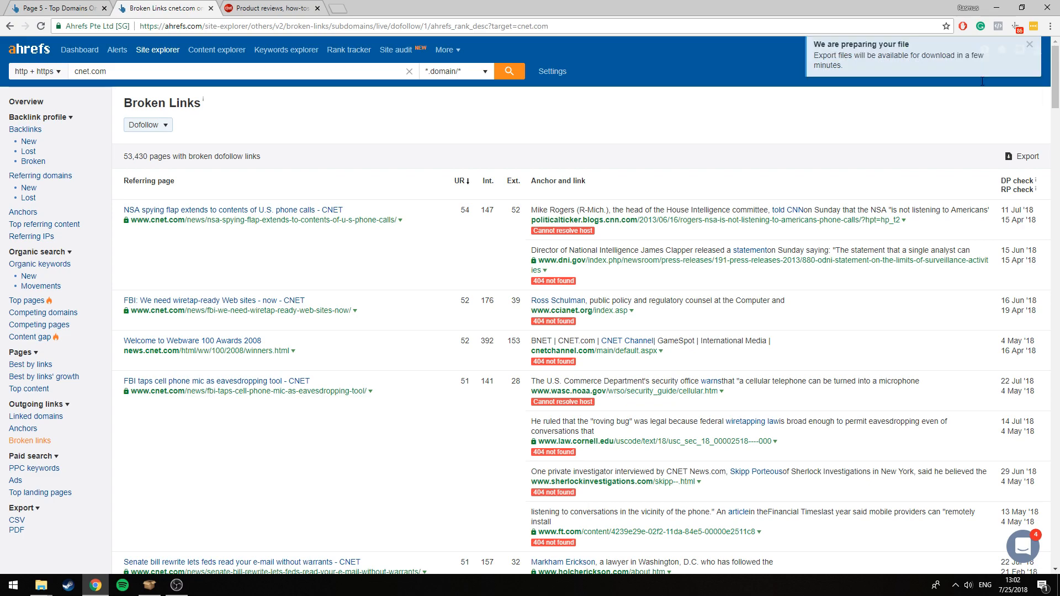
Download the finished 25 MB cnet.com broken-links CSV from Exported files and view it in Excel
left_click(1028, 44)
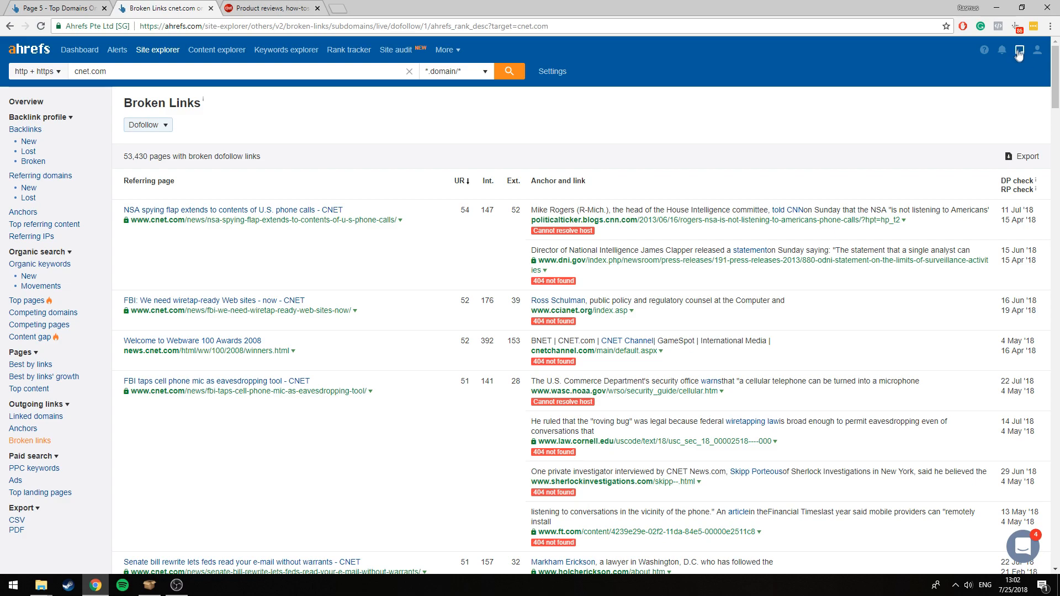
left_click(1021, 51)
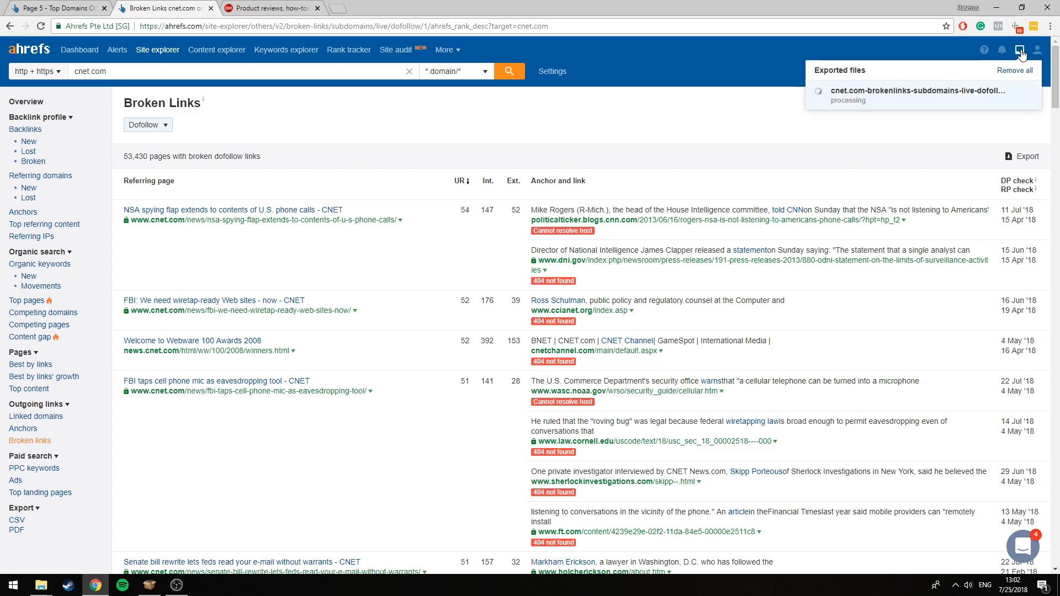
mouse_move(1013, 59)
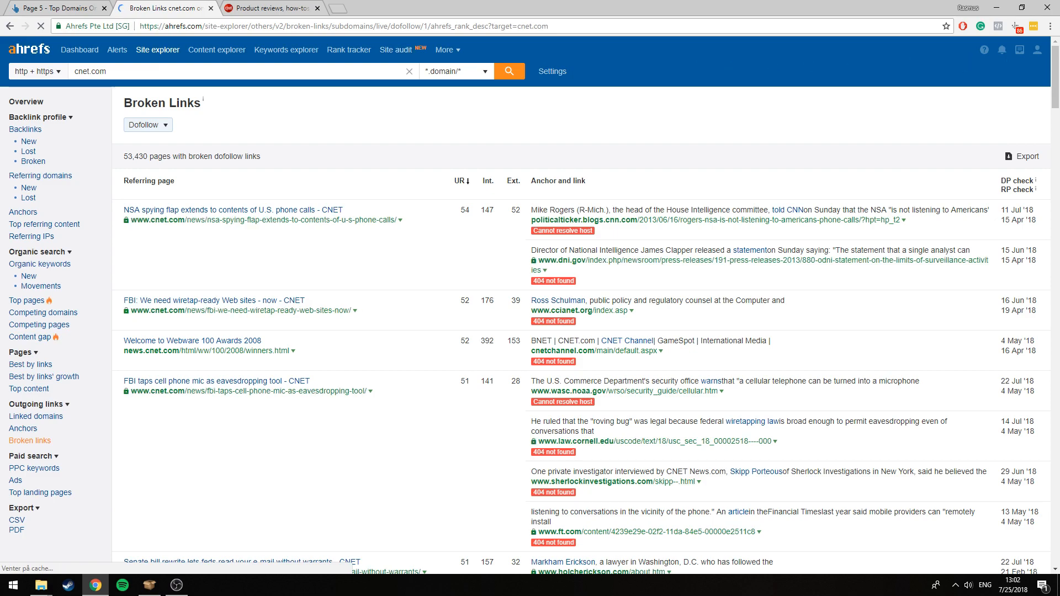
left_click(1019, 49)
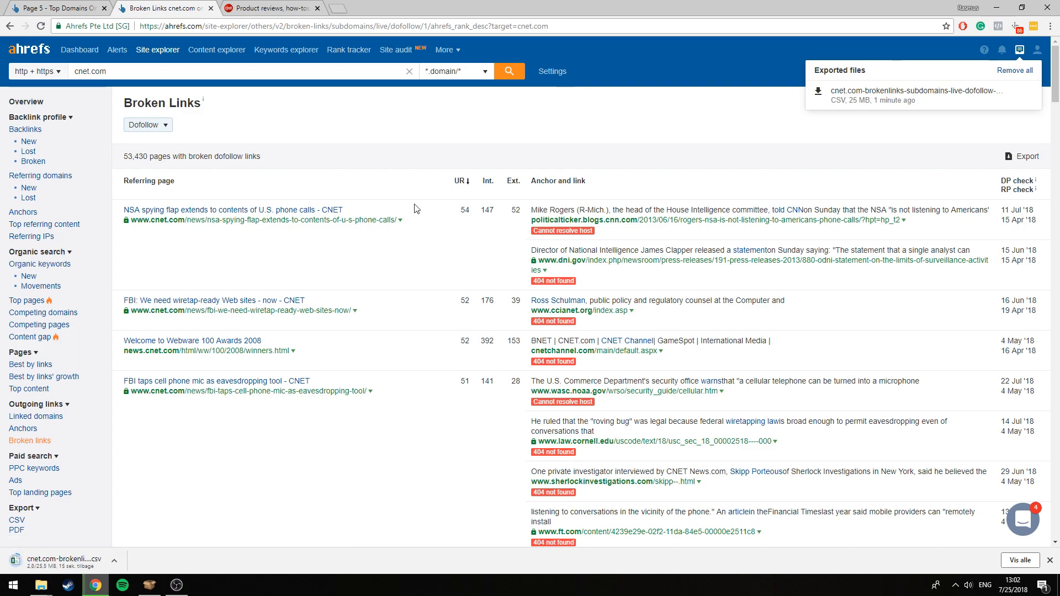
mouse_move(61, 559)
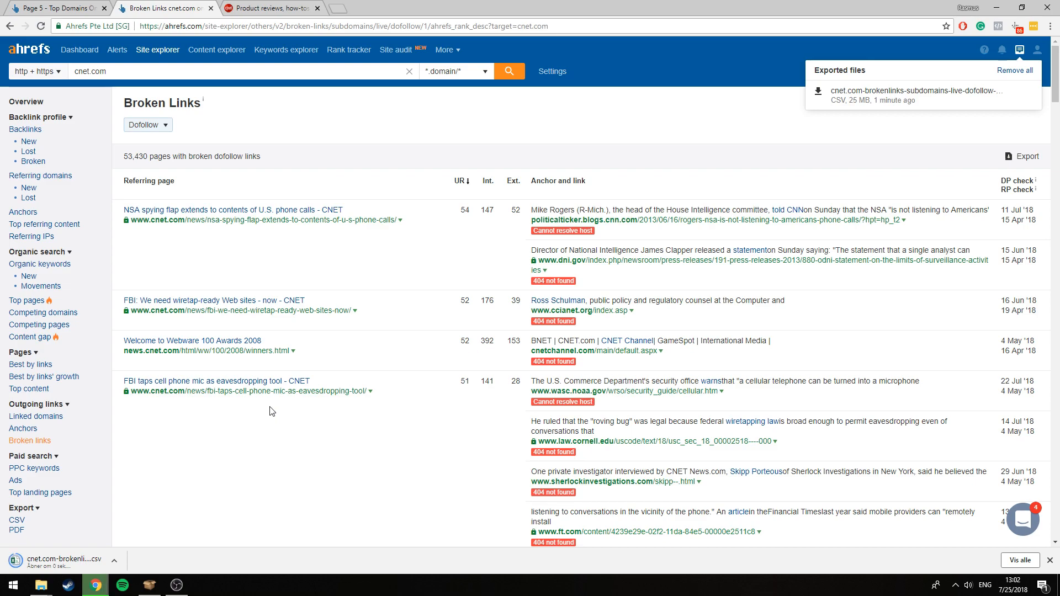
left_click(61, 559)
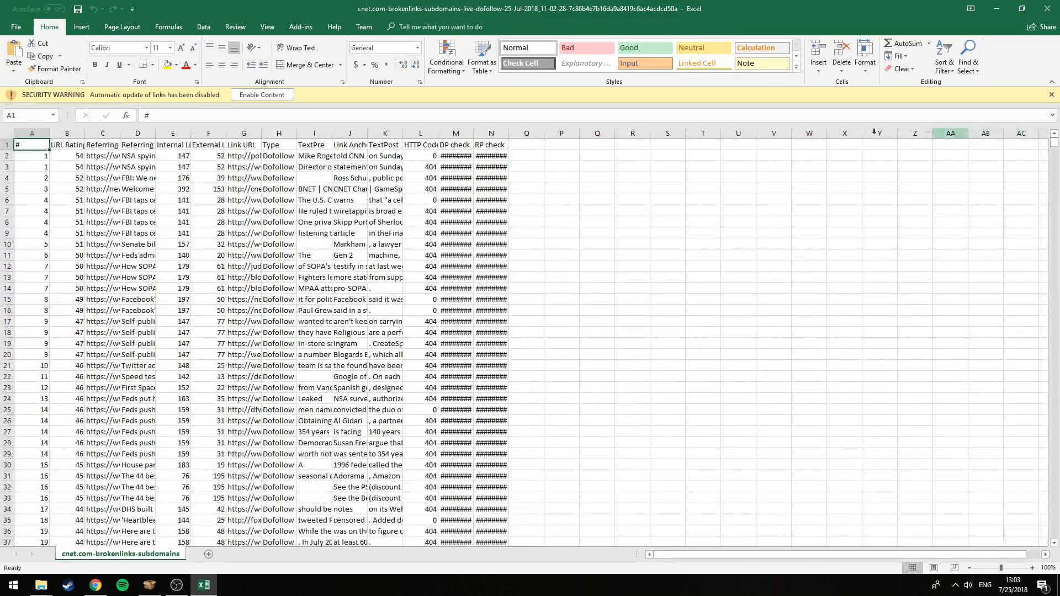
Widen column G and copy all 70,132 Link URL cells starting from G2
left_click_drag(300, 132, 386, 132)
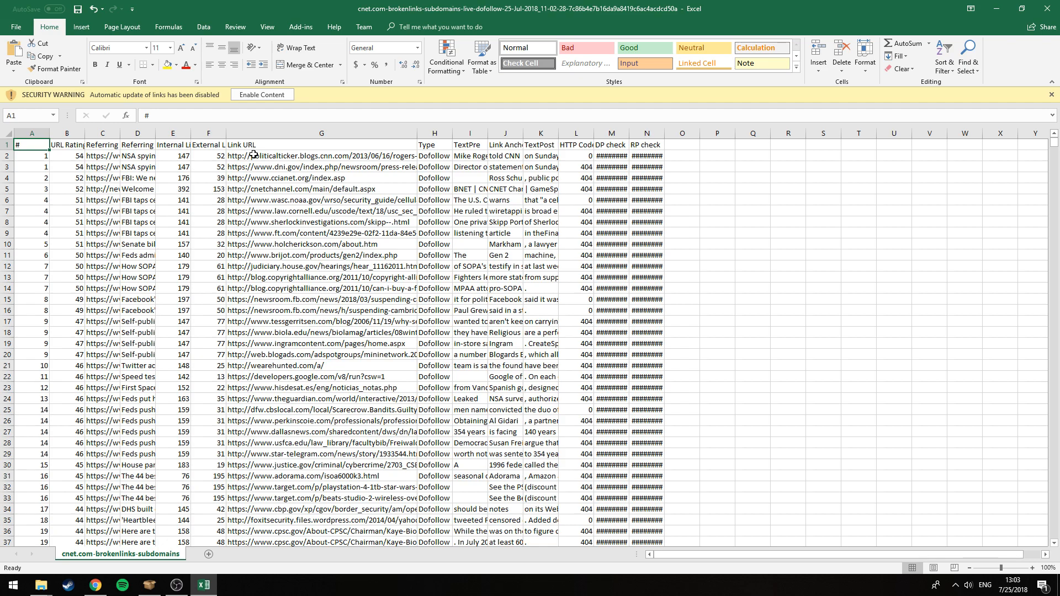
left_click(321, 156)
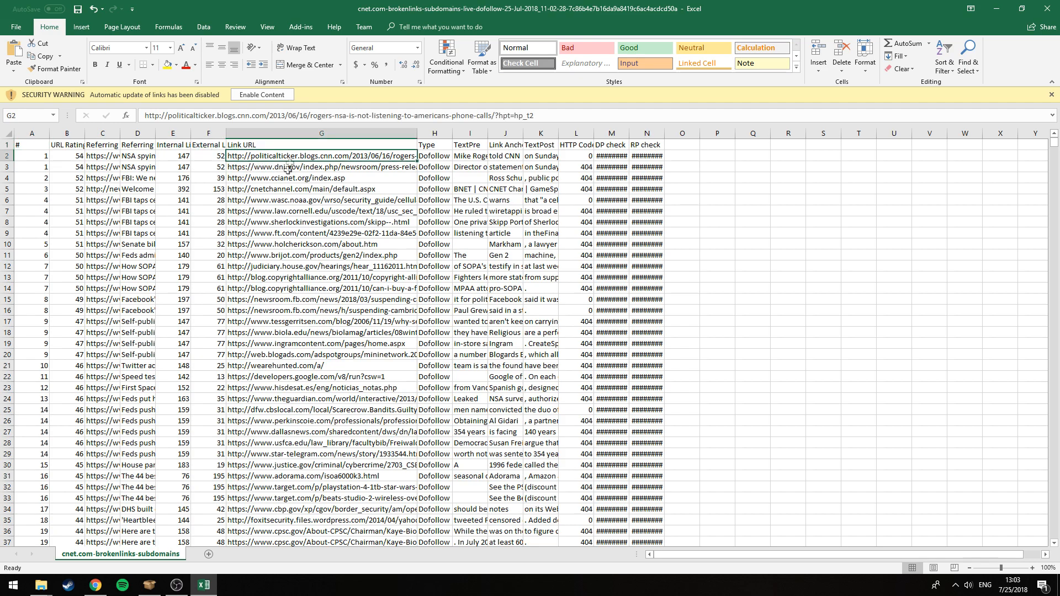
left_click(320, 211)
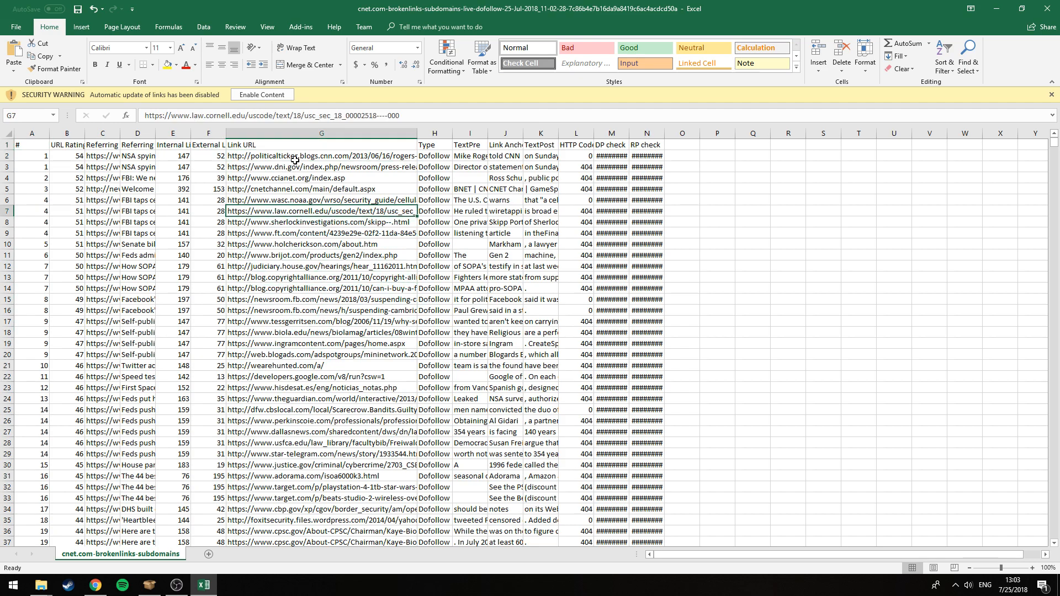
left_click(322, 156)
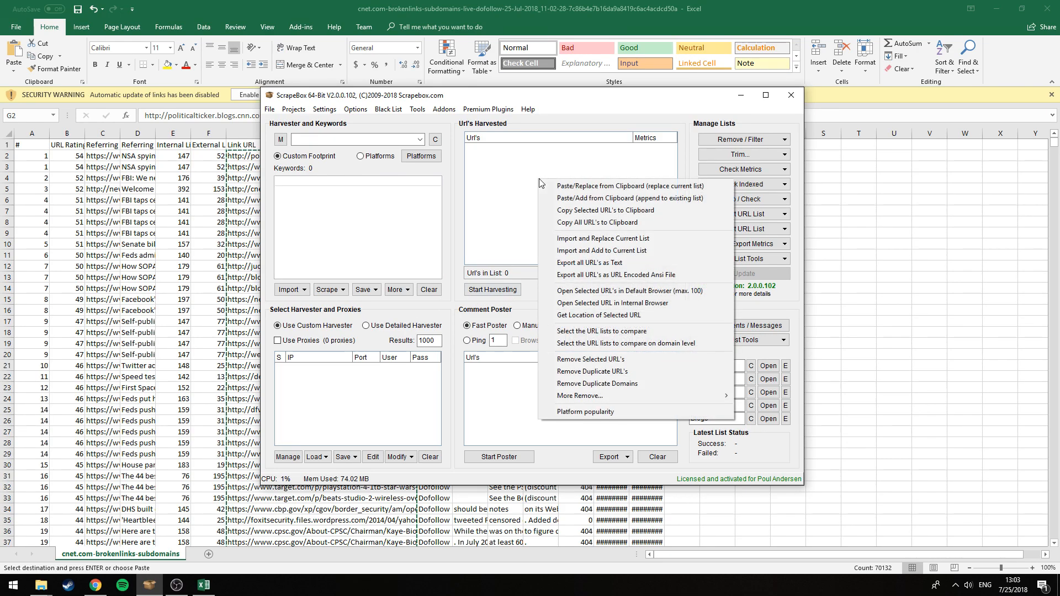
mouse_move(609, 197)
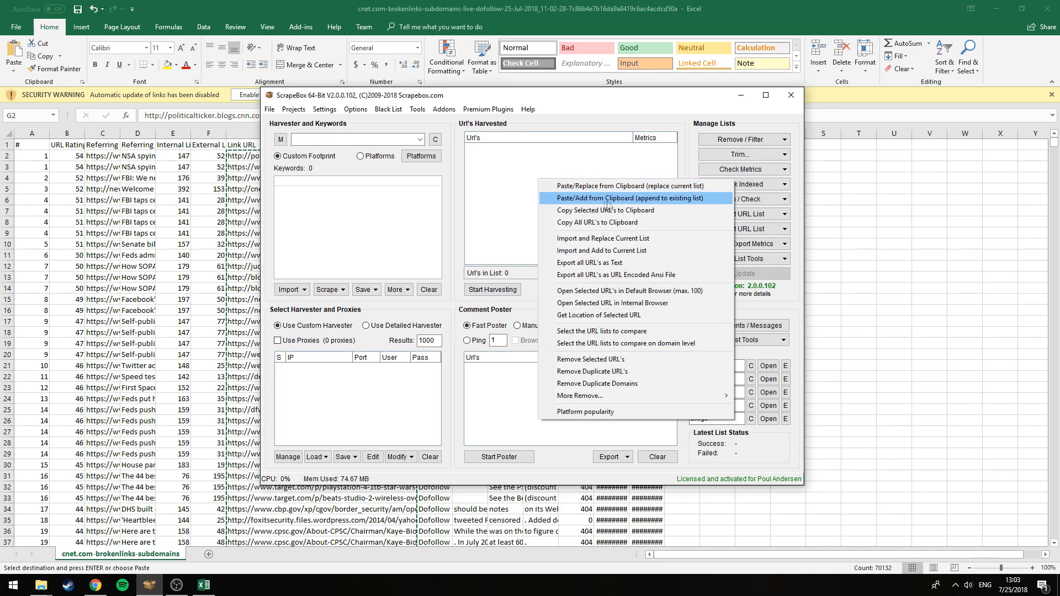
Paste the 70,132 copied link URLs into ScrapeBox's harvested URL list
left_click(614, 198)
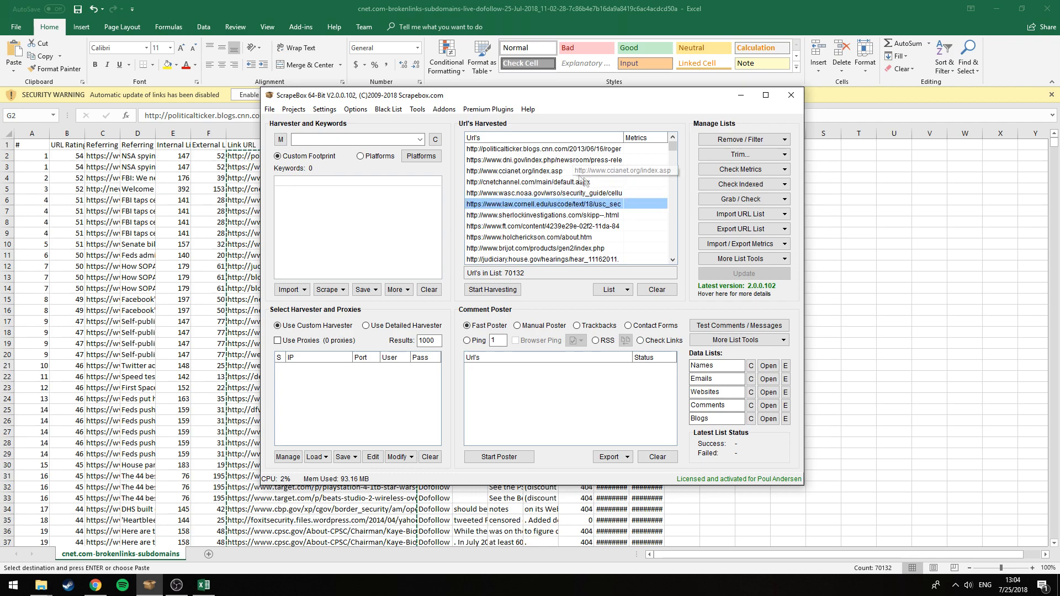
mouse_move(744, 140)
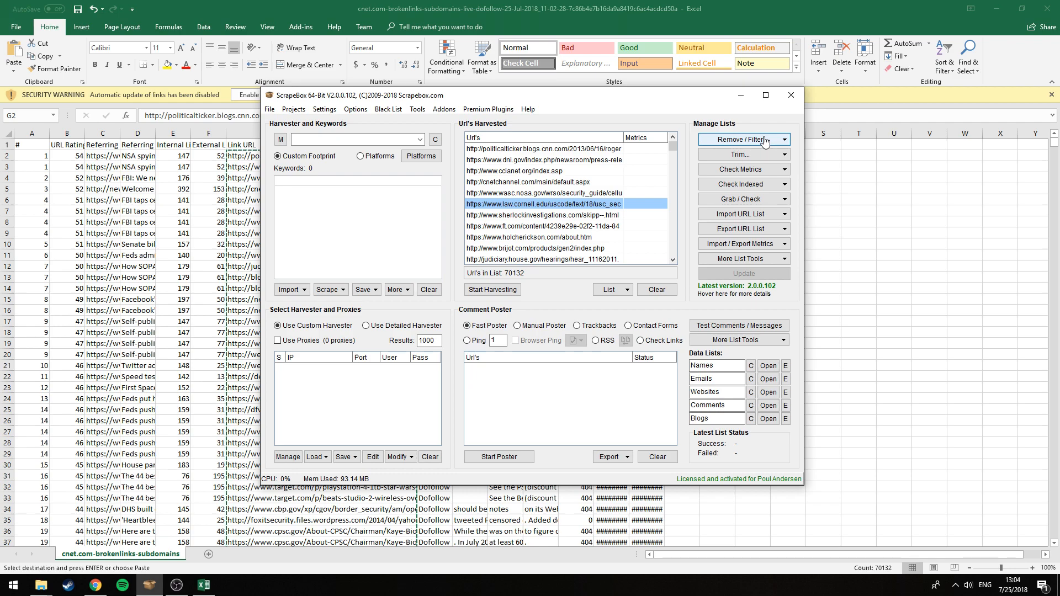
Remove duplicate domains and trim the harvested URLs to root, leaving 15,104 entries
left_click(743, 140)
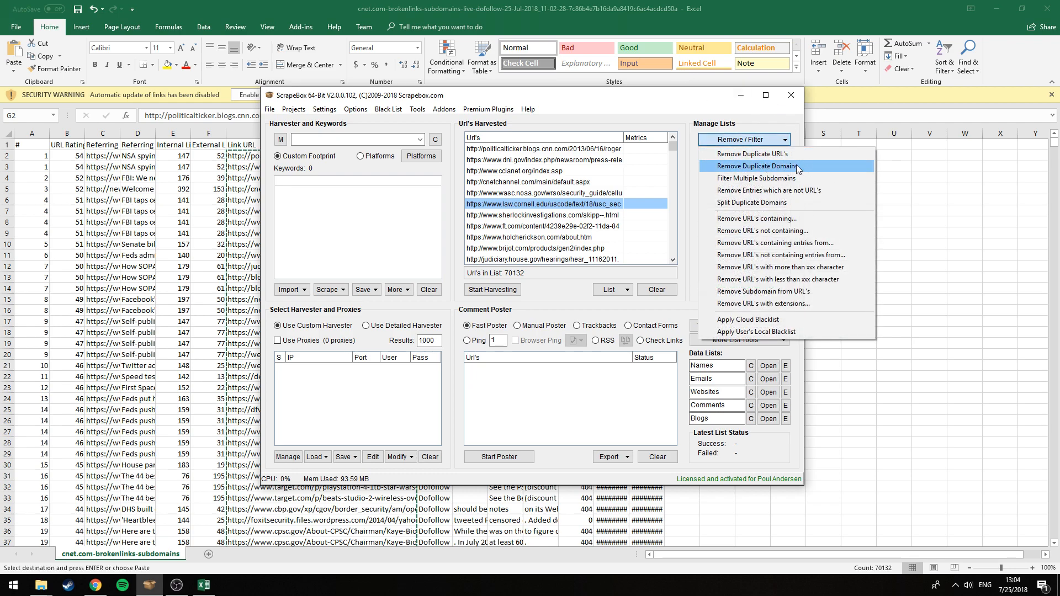
left_click(756, 165)
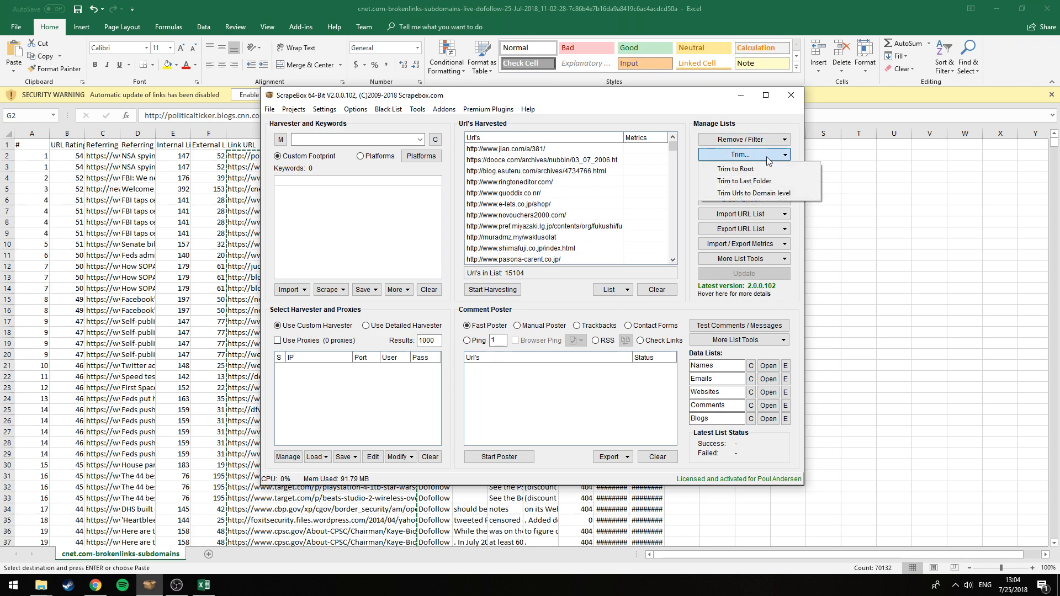
left_click(752, 192)
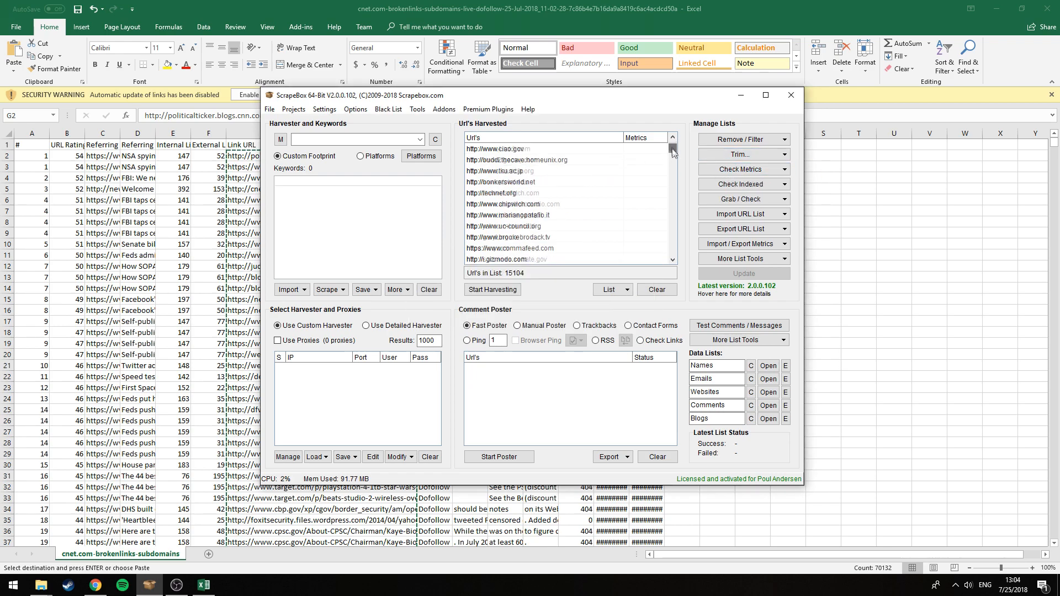
scroll("down", 3)
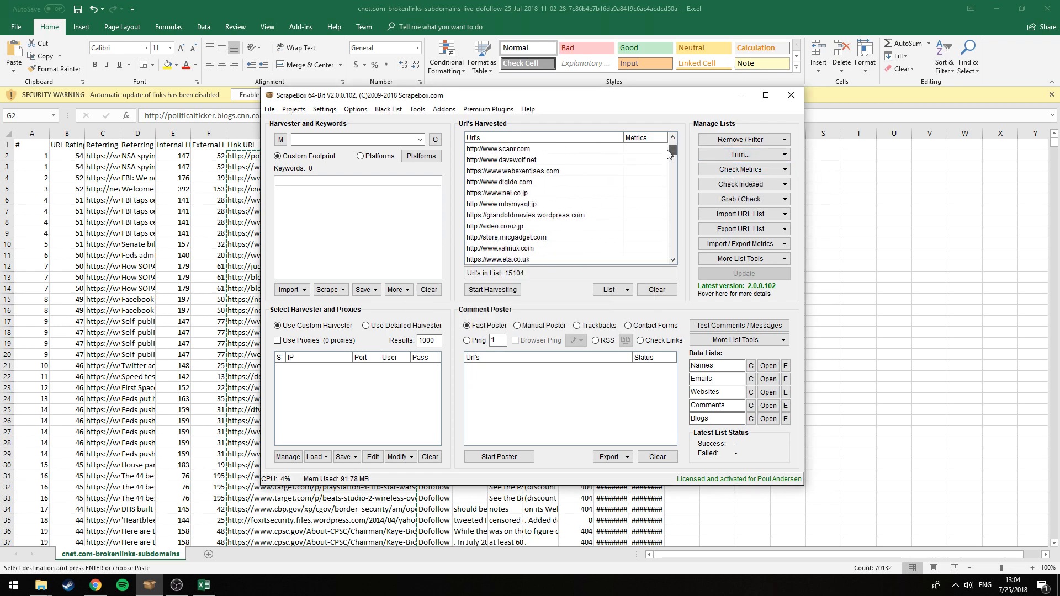
left_click(743, 141)
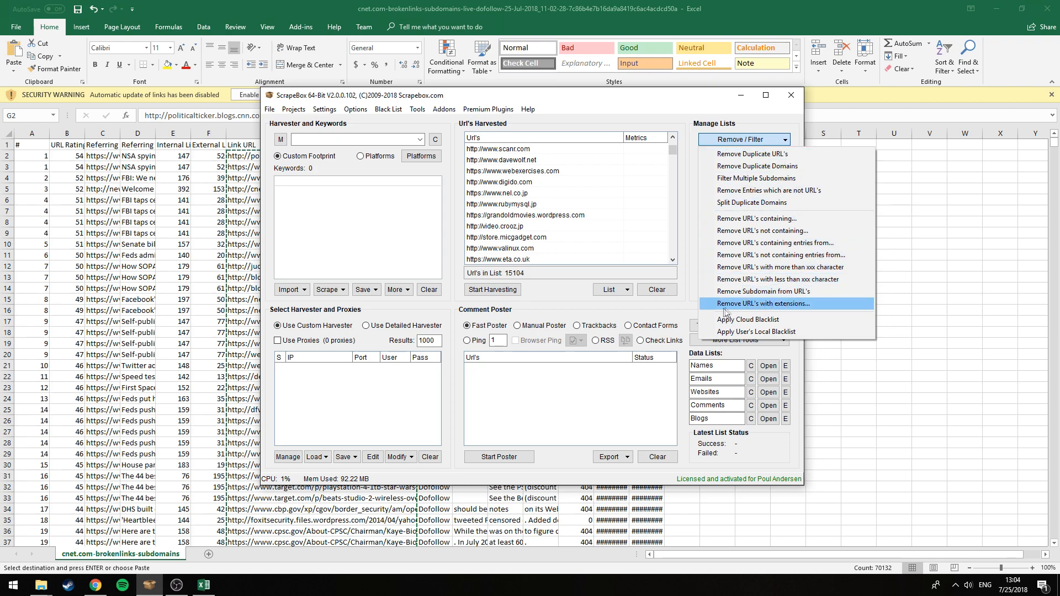
Remove URLs with extensions .mx, .fr, .gov, .edu and .jp, leaving 12,217 entries
left_click(763, 304)
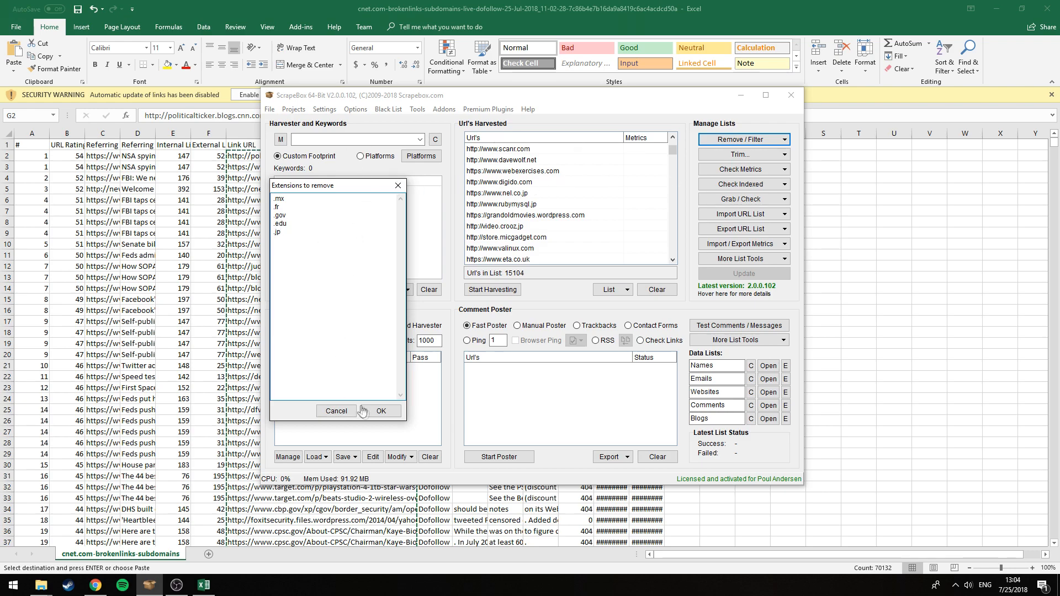
left_click(381, 411)
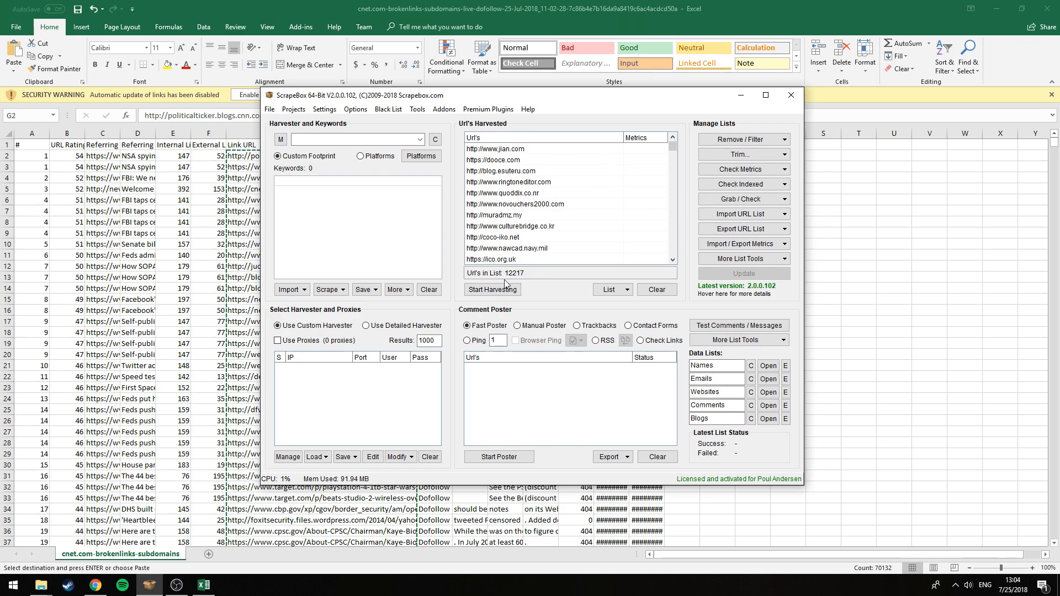
left_click(742, 140)
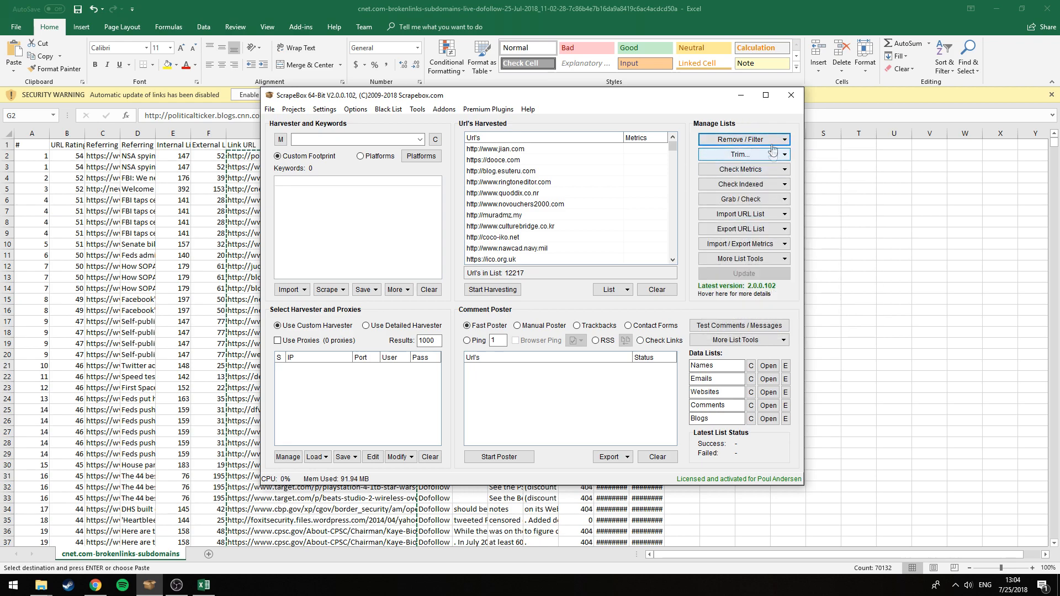
mouse_move(741, 154)
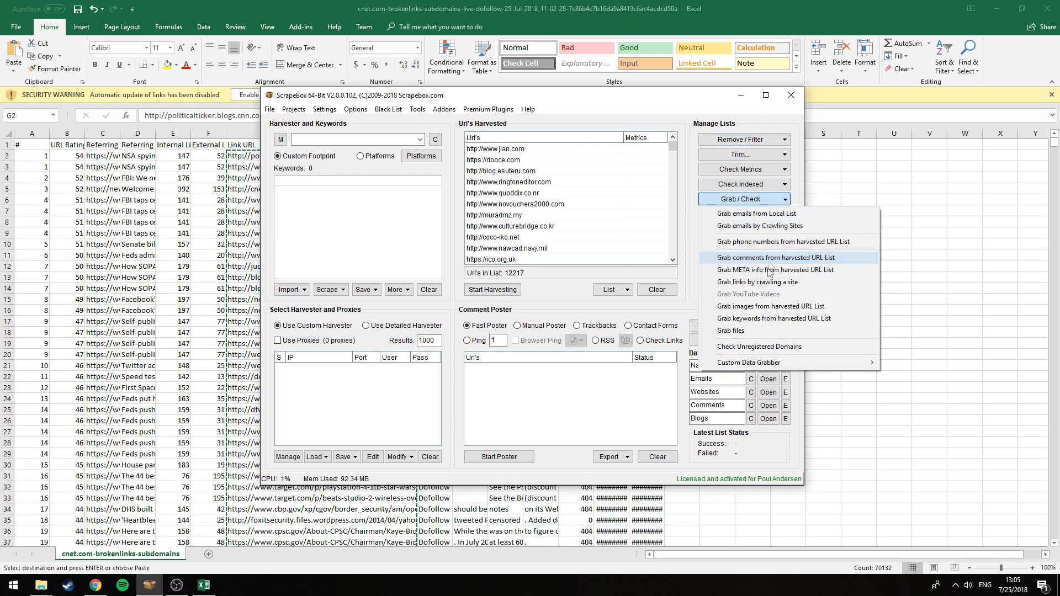
Run Check Unregistered Domains on the 12,217 domains with the Whois lookup pass kept enabled
left_click(775, 257)
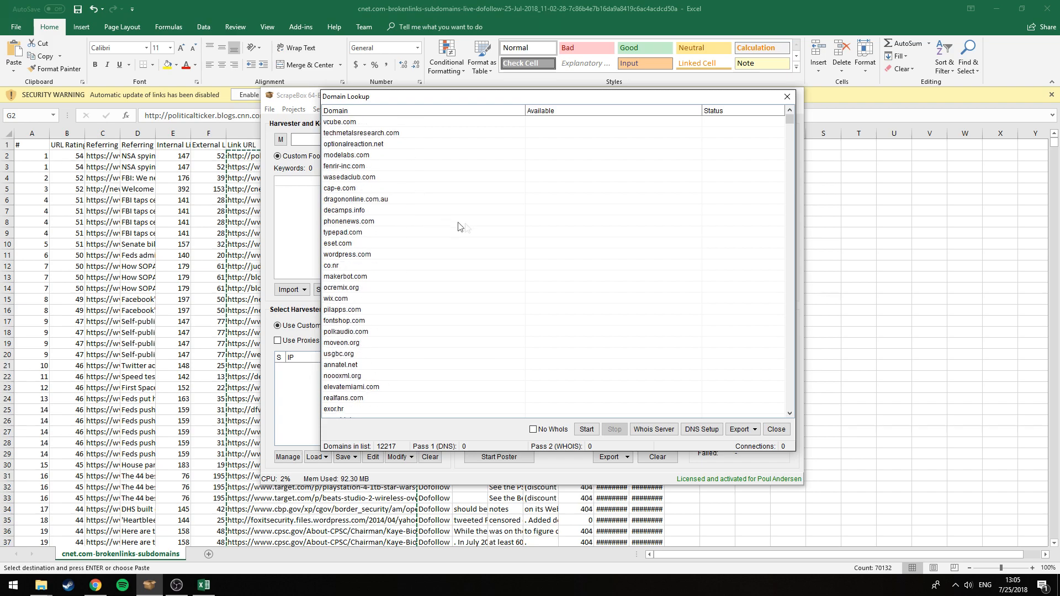
left_click(586, 429)
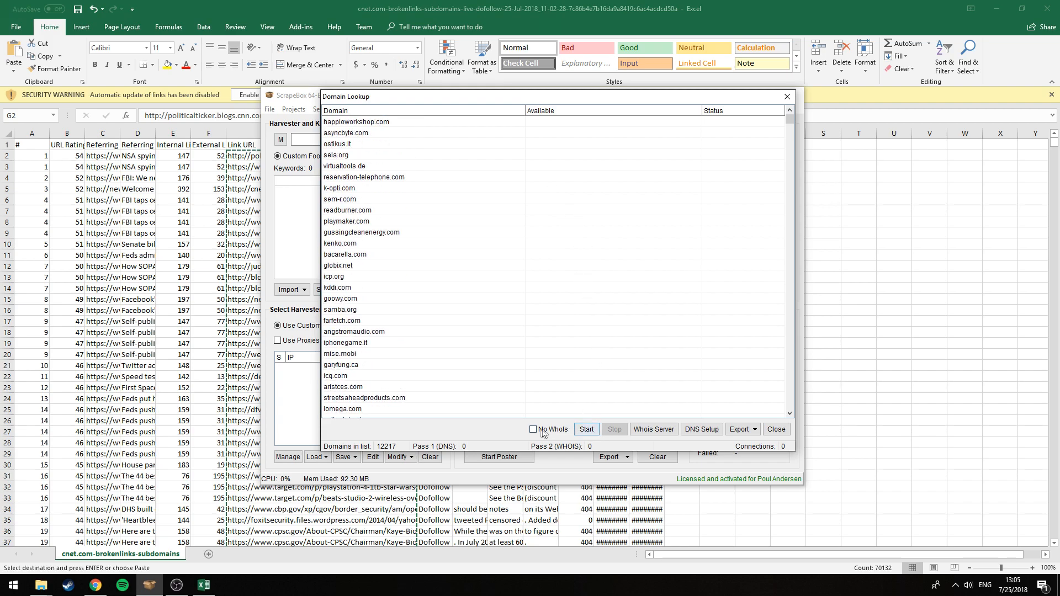
left_click(533, 429)
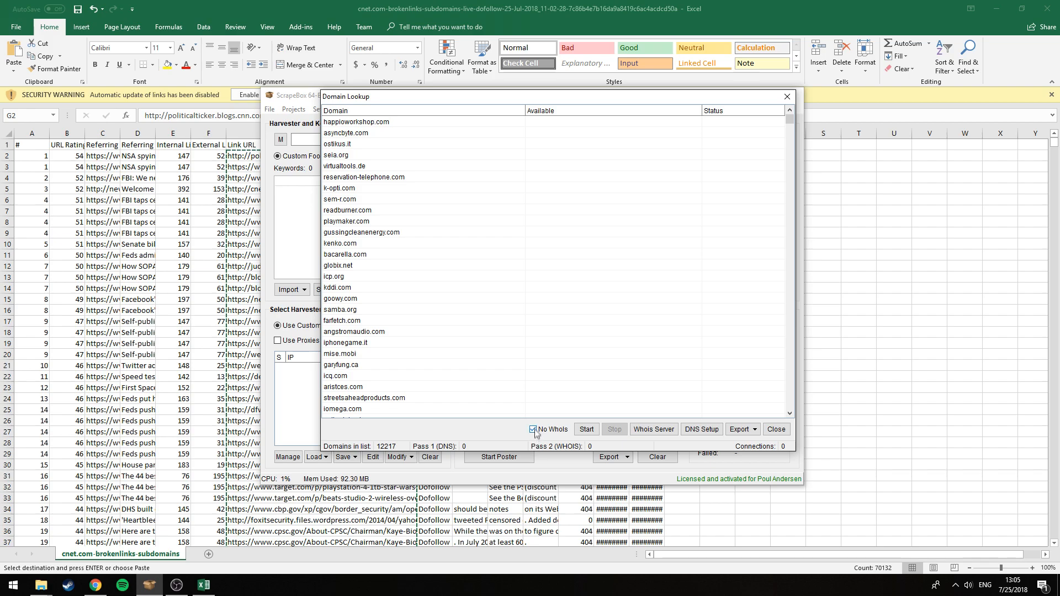
left_click(534, 429)
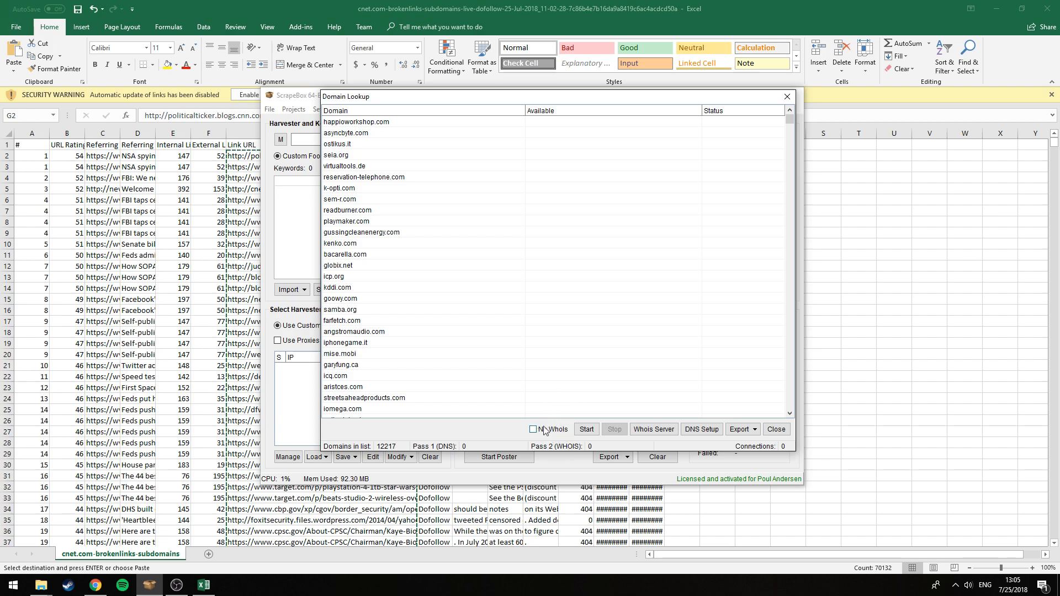
left_click(534, 429)
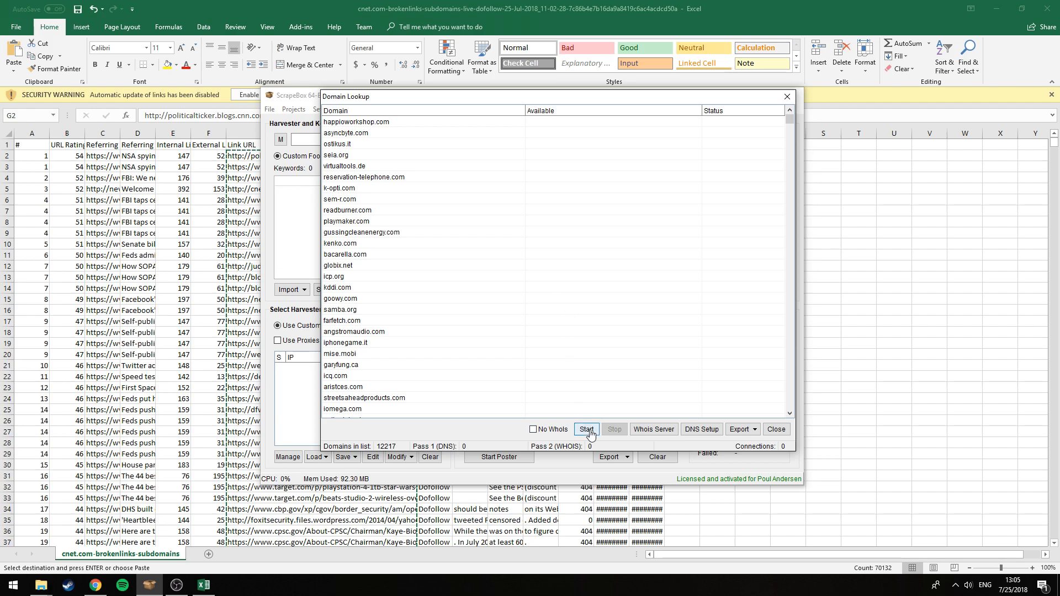
left_click(586, 428)
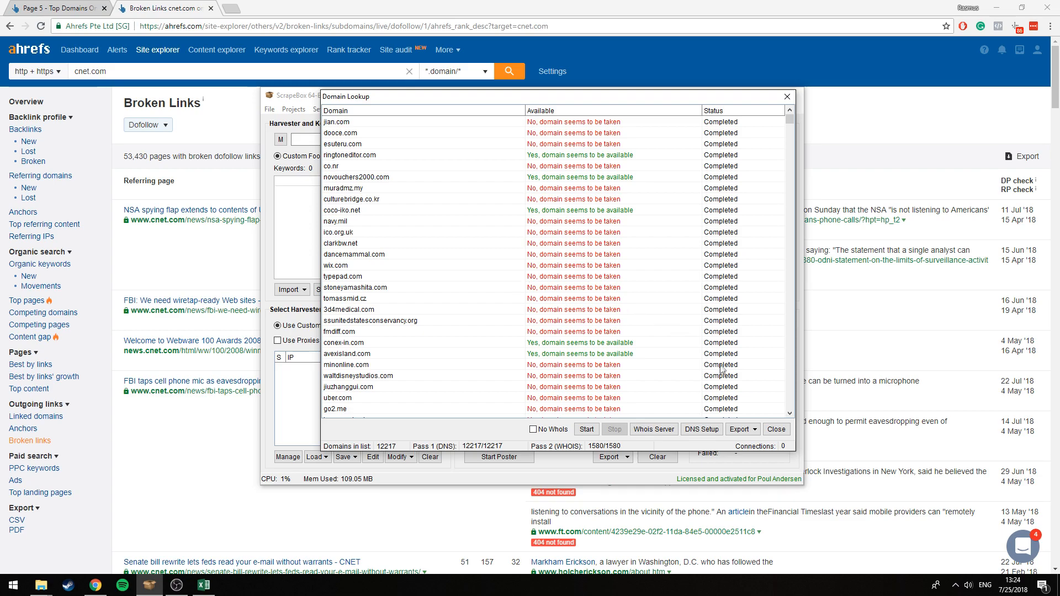
Export the available domains to 'Available domains.txt' on the Desktop
left_click(740, 429)
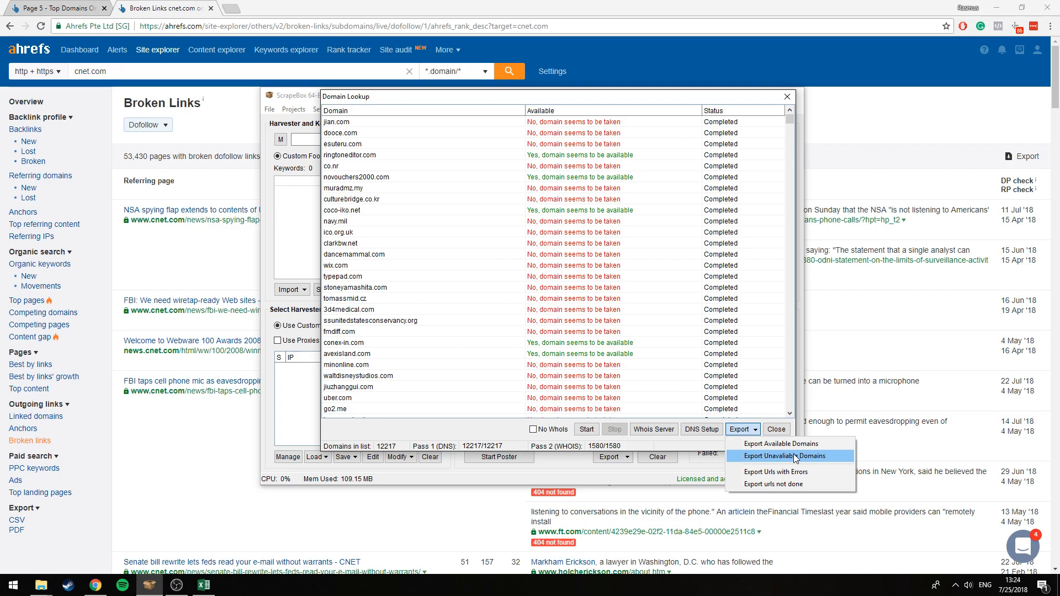
mouse_move(784, 444)
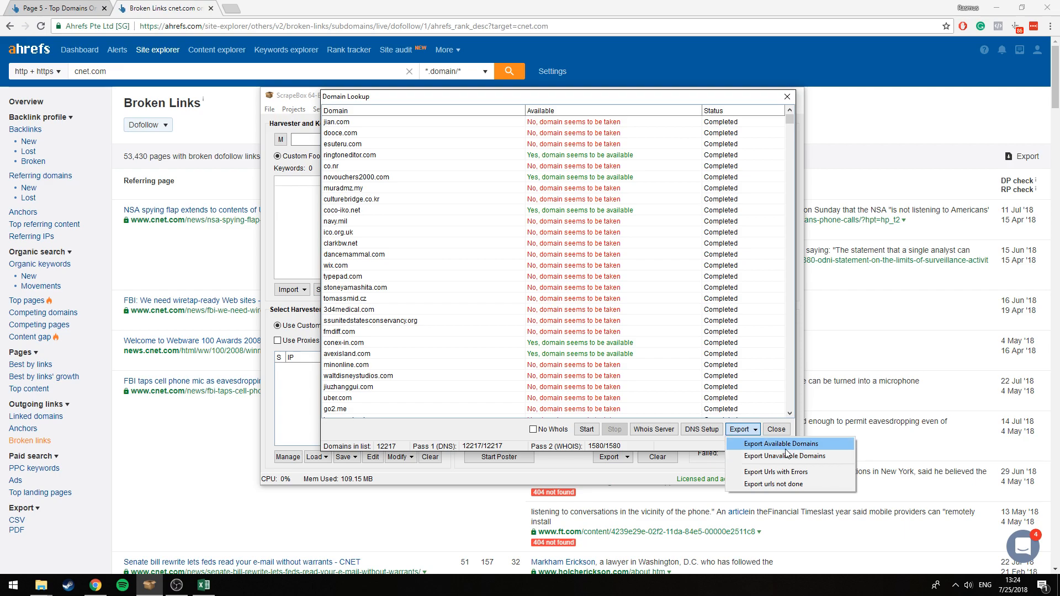
left_click(782, 444)
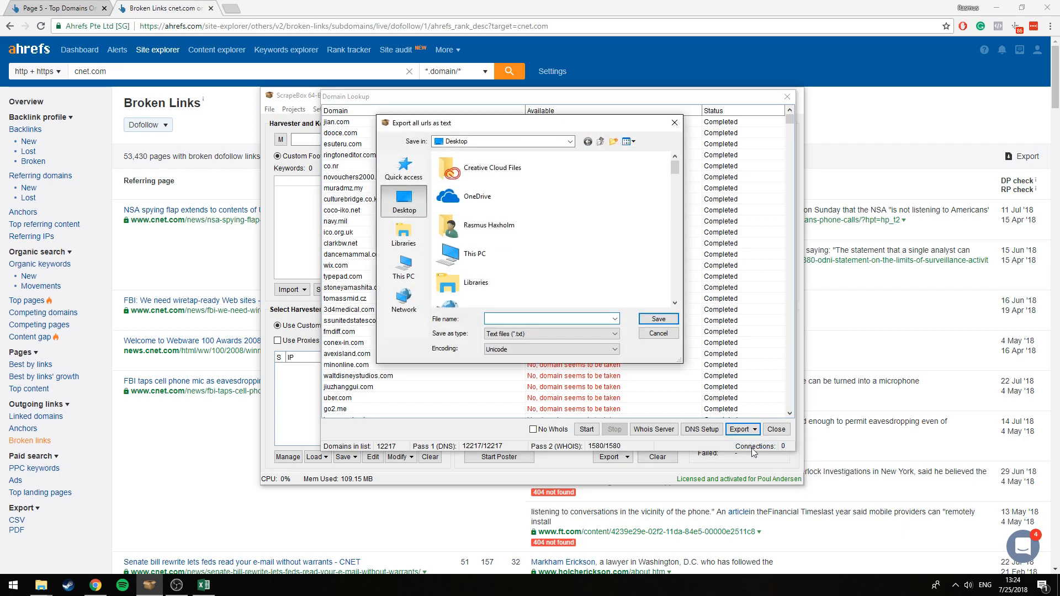
type("Available domains.txt")
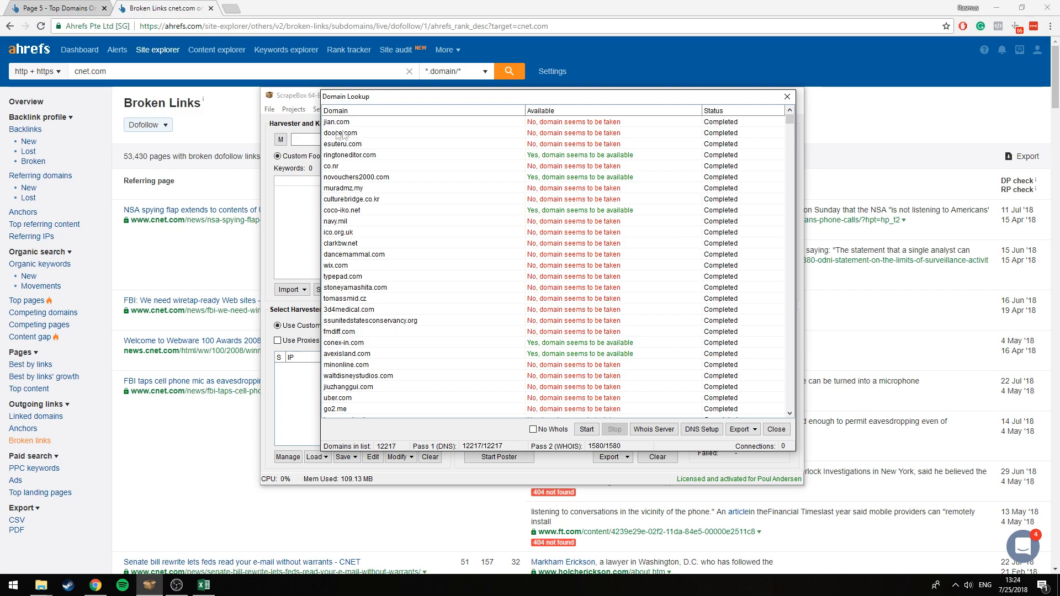
mouse_move(380, 187)
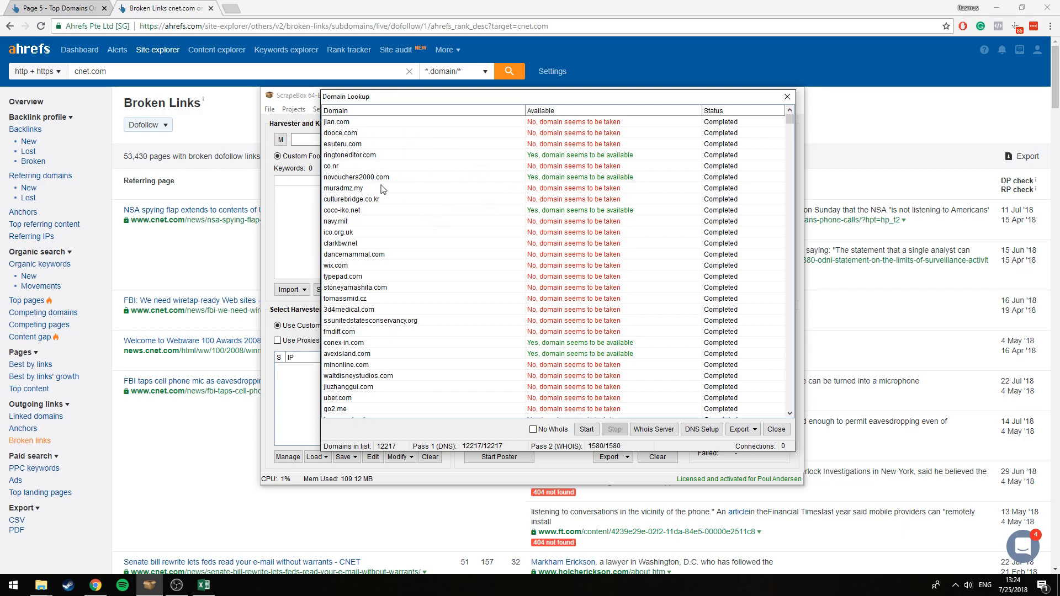
mouse_move(381, 242)
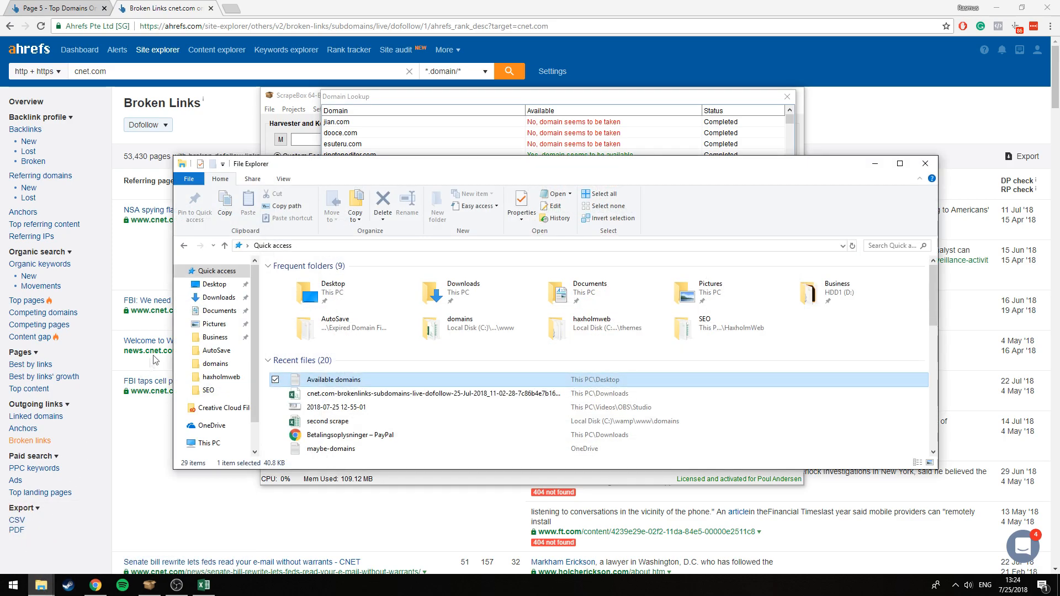
Open the Available domains file in Notepad++ from its right-click menu
right_click(331, 379)
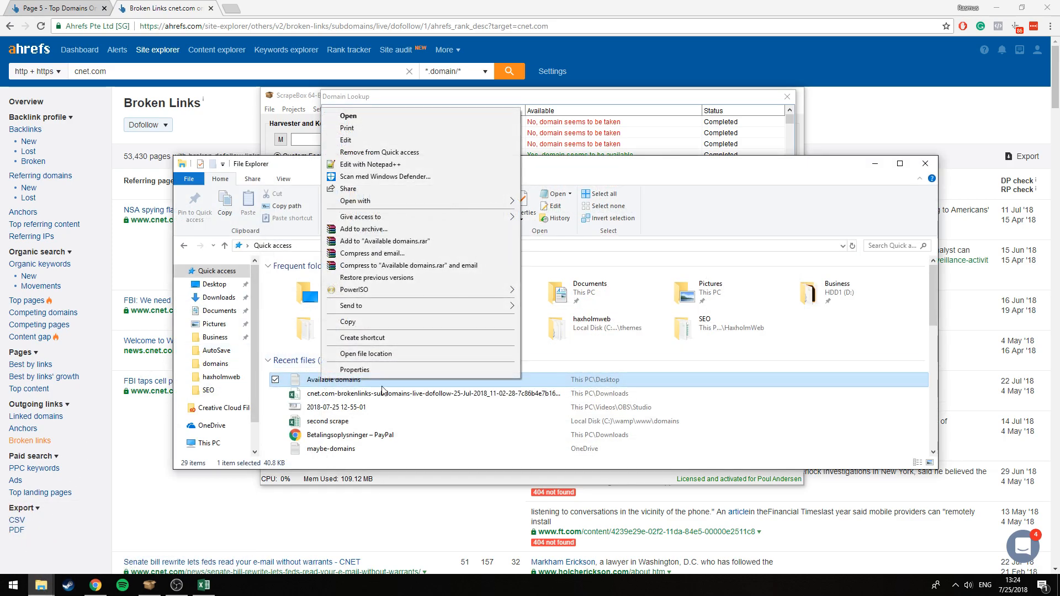
left_click(372, 163)
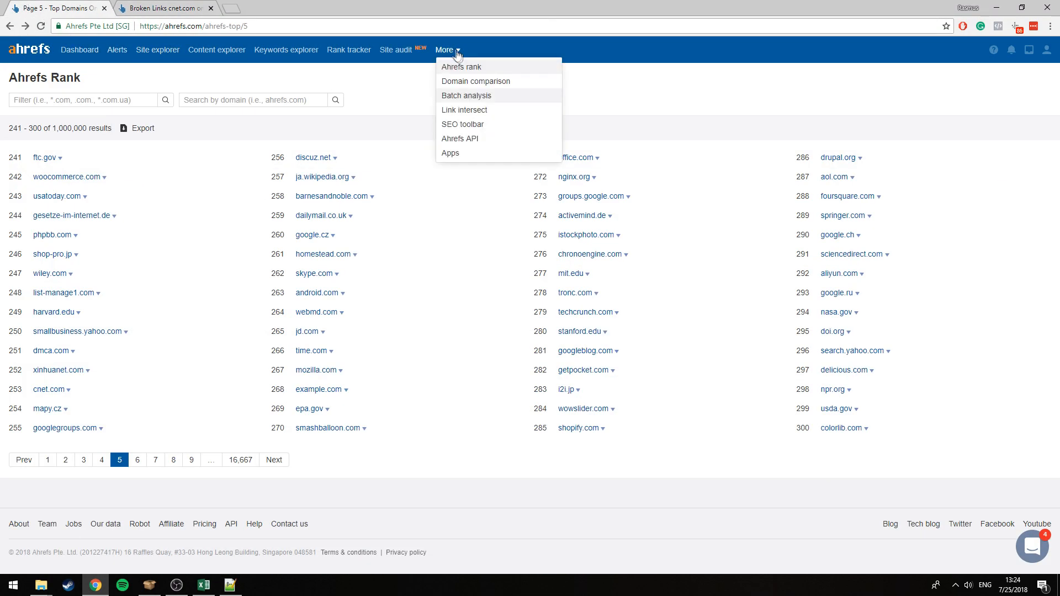
Paste 200 available domains into Quick Batch Analysis and run the analysis
left_click(466, 95)
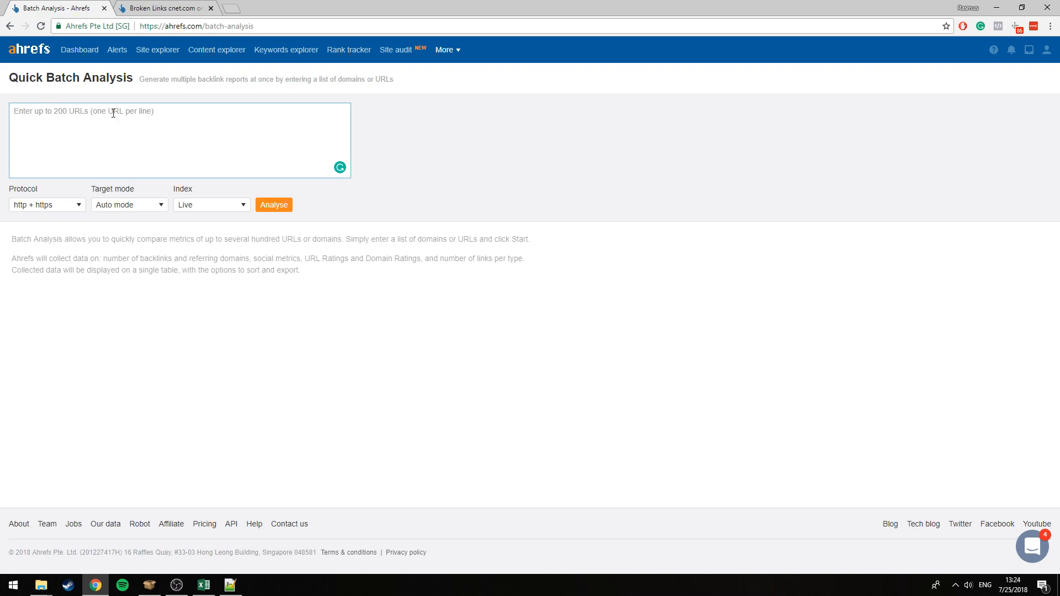
mouse_move(350, 190)
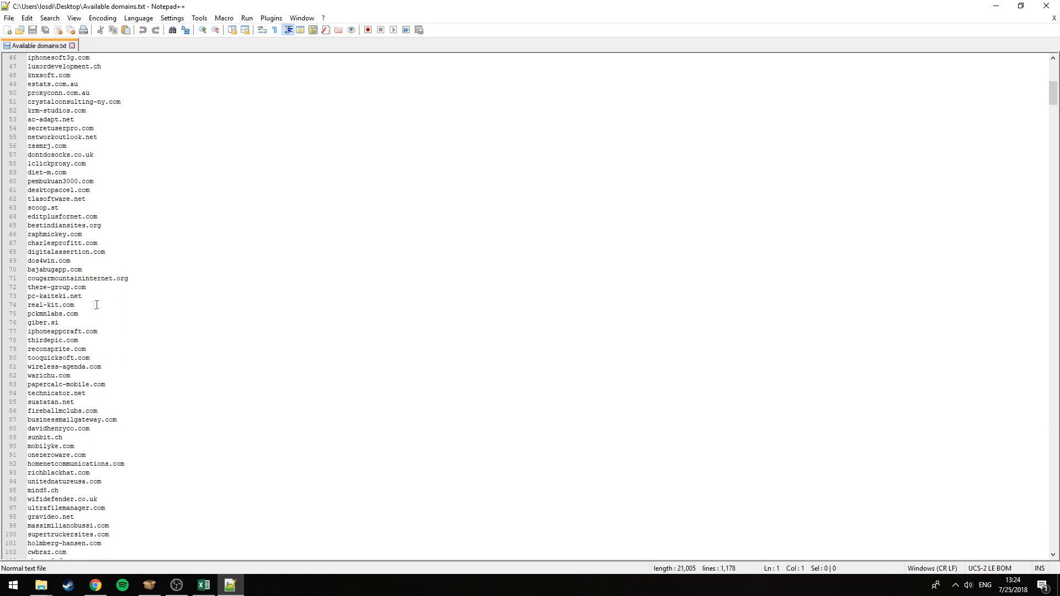
scroll("down", 3)
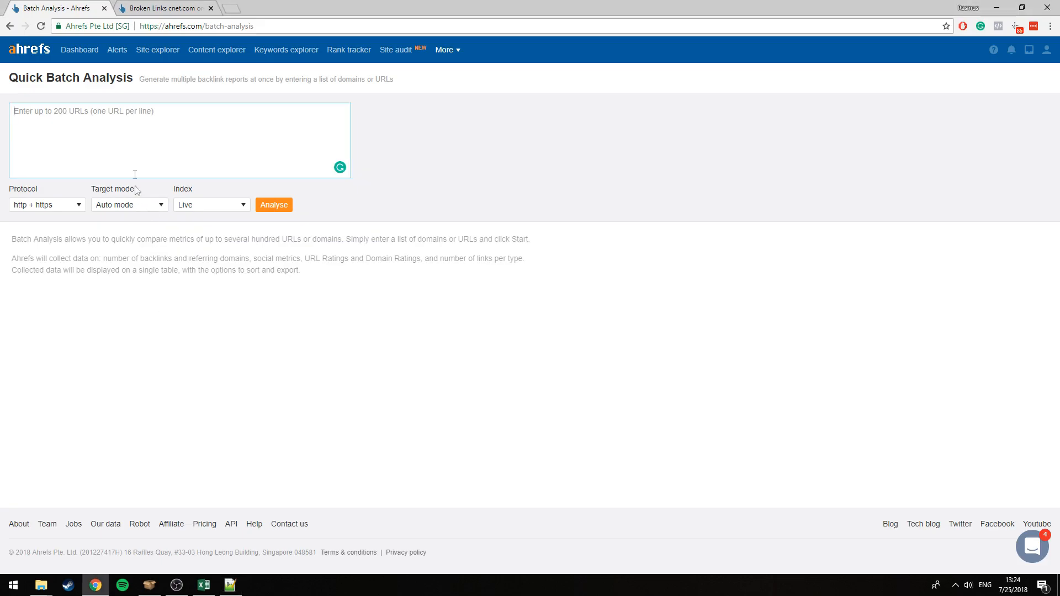
type("jtshopebooksoftware.com")
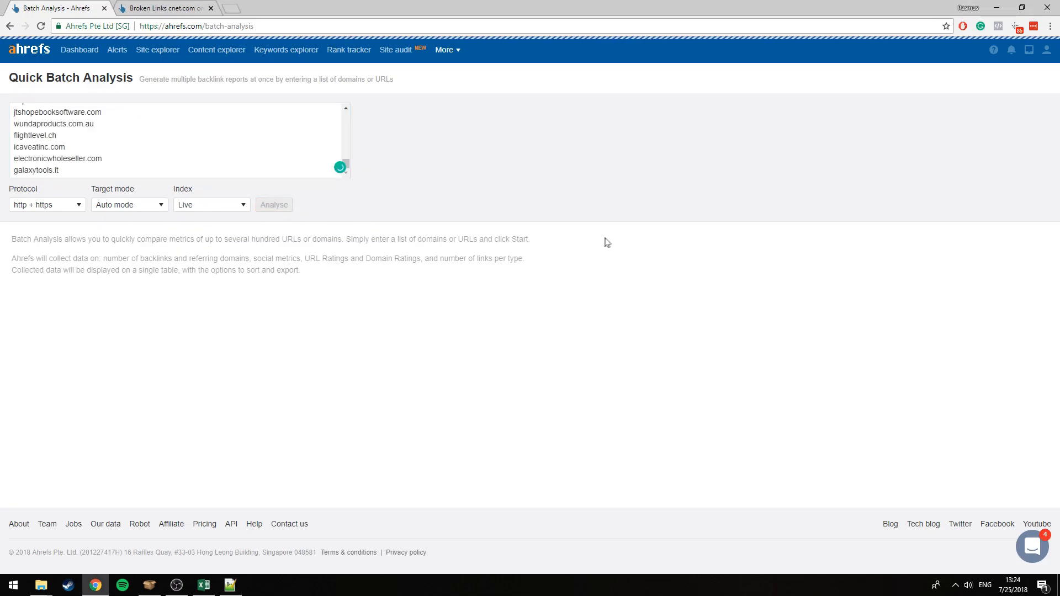
left_click(274, 205)
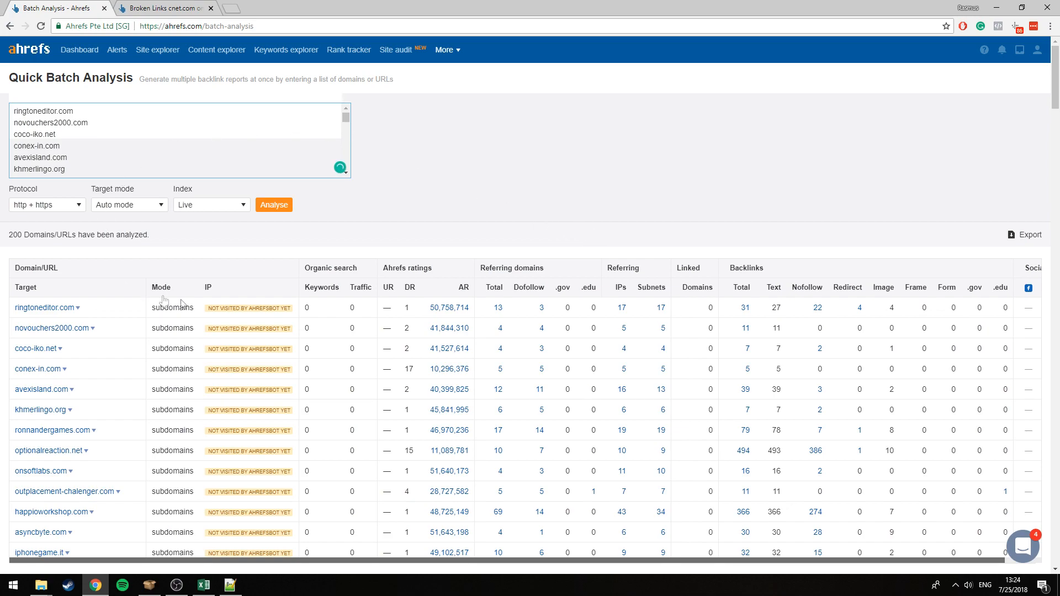
mouse_move(448, 328)
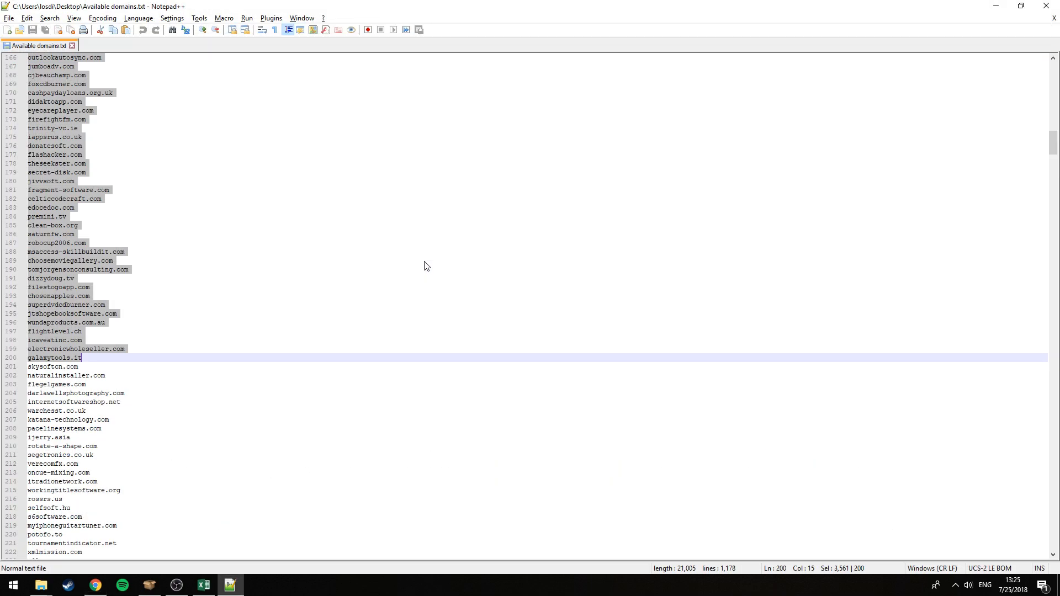
mouse_move(338, 271)
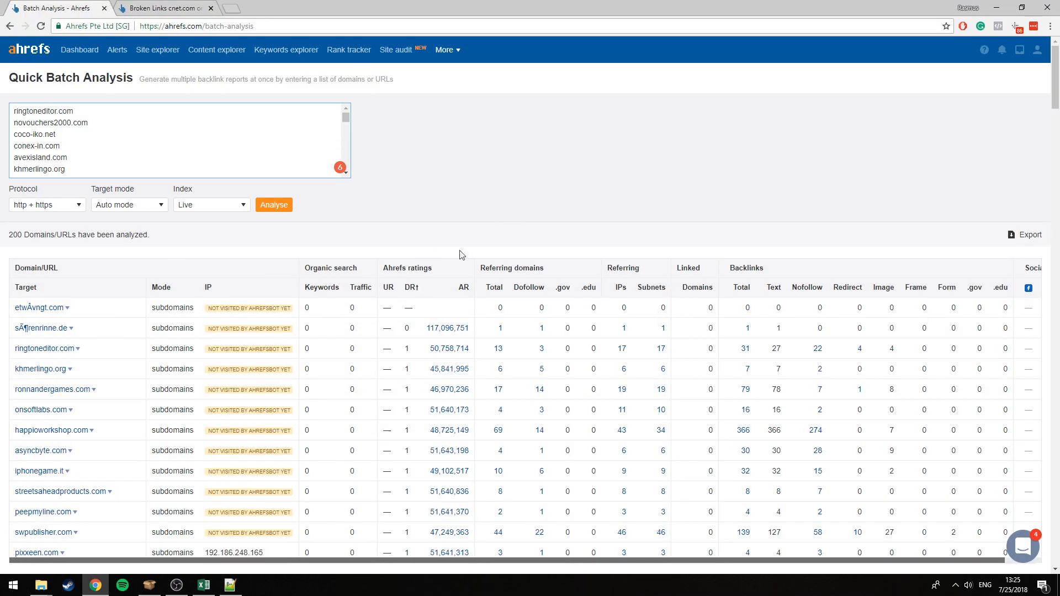
Sort the 200-domain batch results by DR, highest first, with cwbraz.com leading at 32
left_click(408, 288)
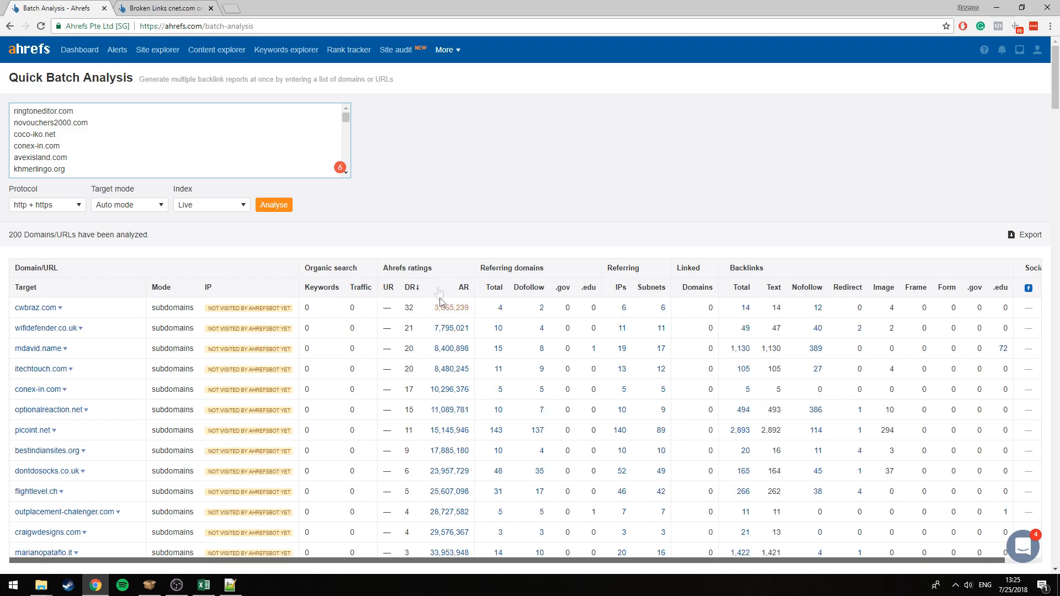
mouse_move(439, 299)
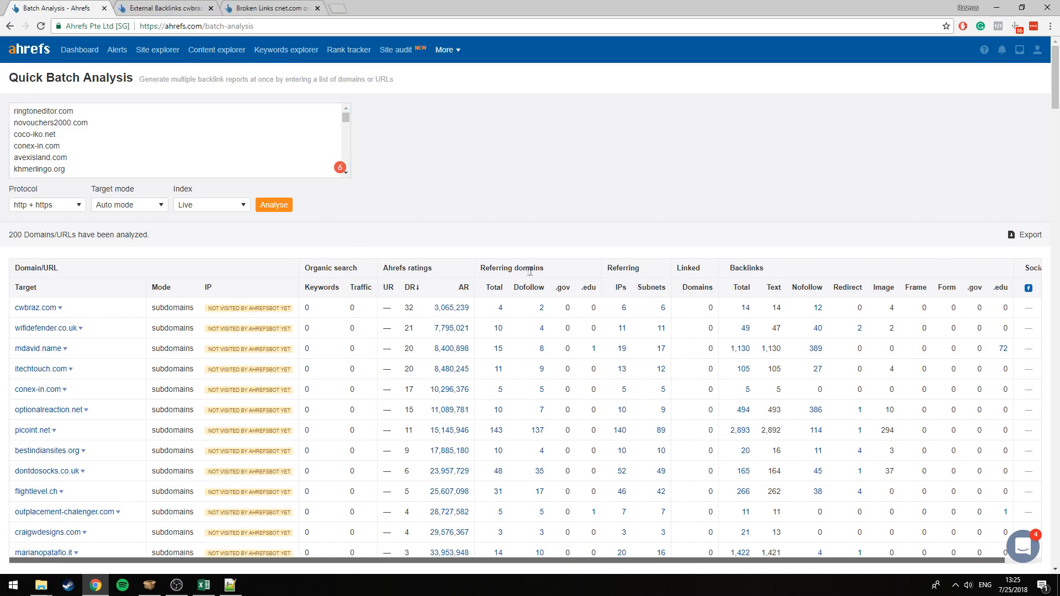
Review cwbraz.com's 14 live backlinks, then close that tab and return to the batch results
left_click(162, 8)
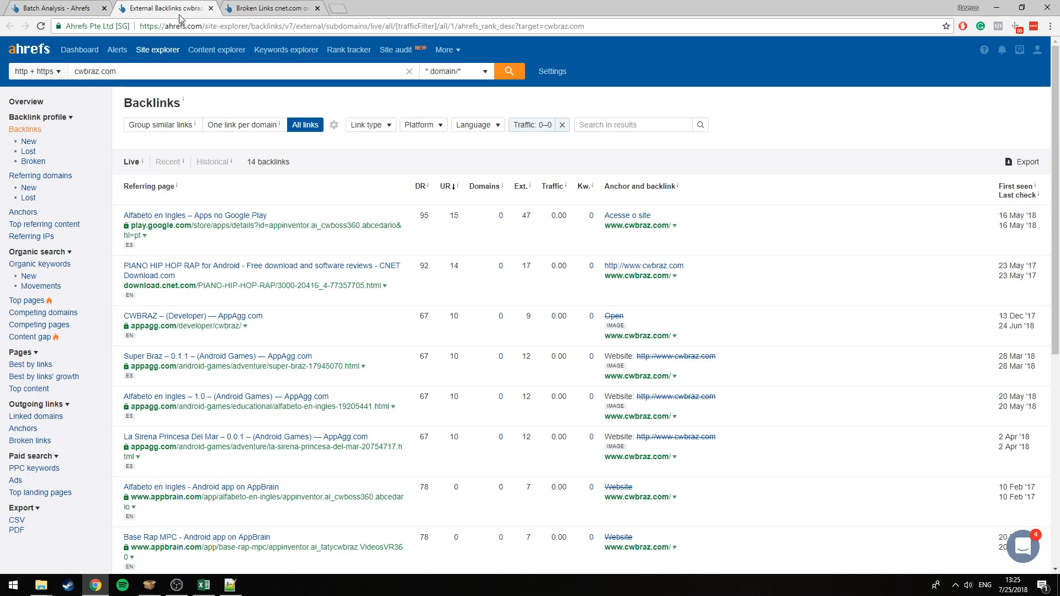
mouse_move(260, 271)
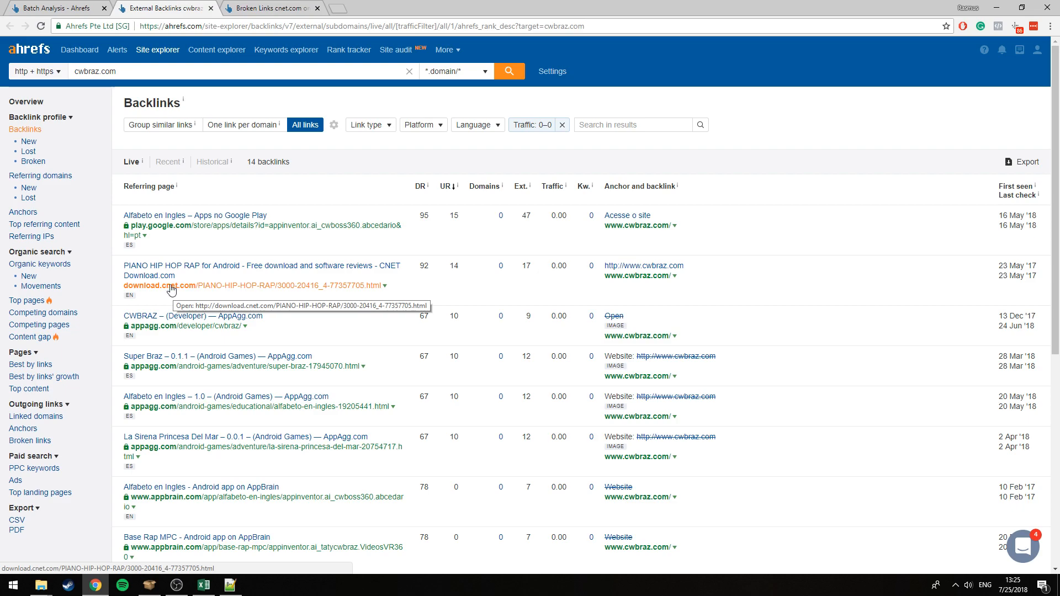
scroll("down", 3)
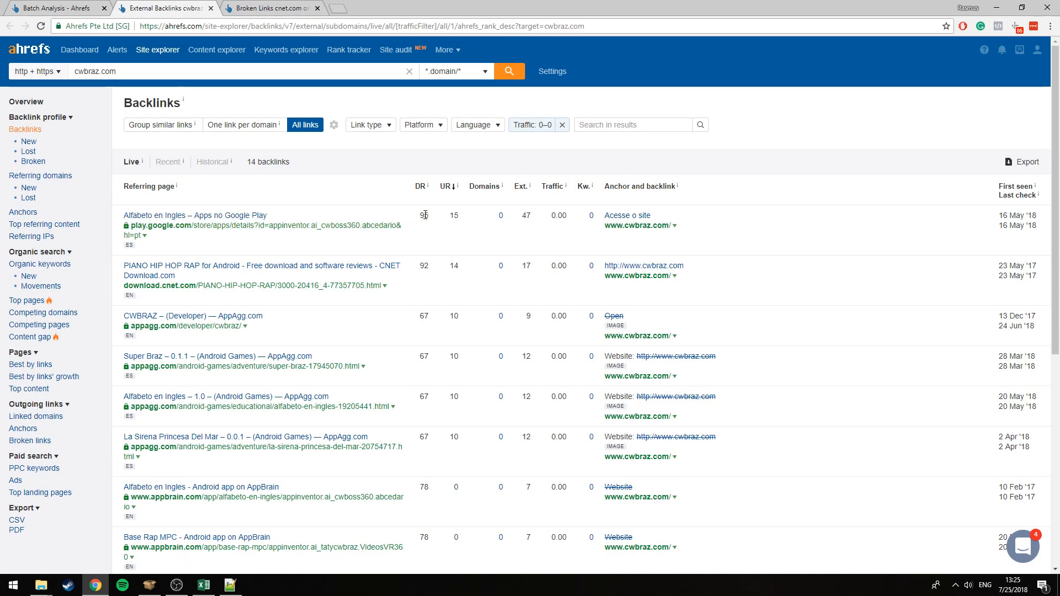
scroll("down", 3)
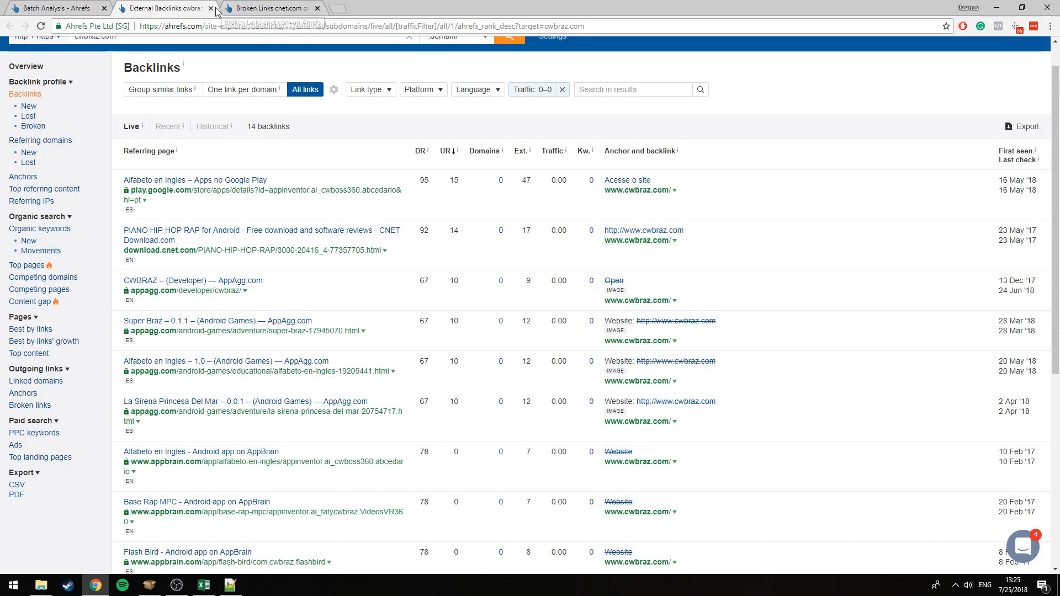
left_click(59, 8)
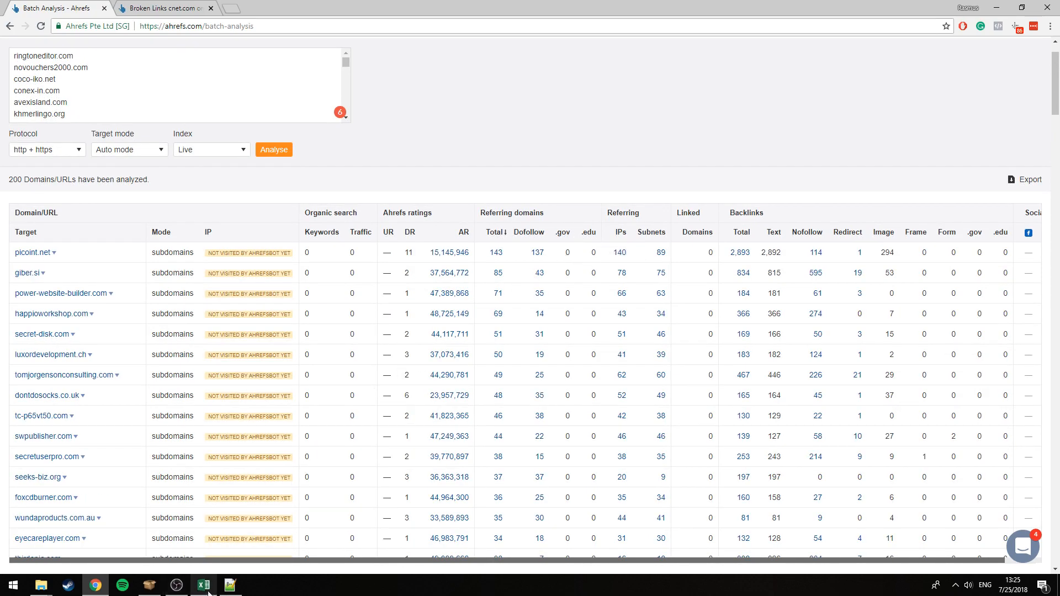
Copy the next 200 domains starting skysoftcn.com from Notepad++ and focus the Ahrefs domain box to replace the list
left_click(230, 585)
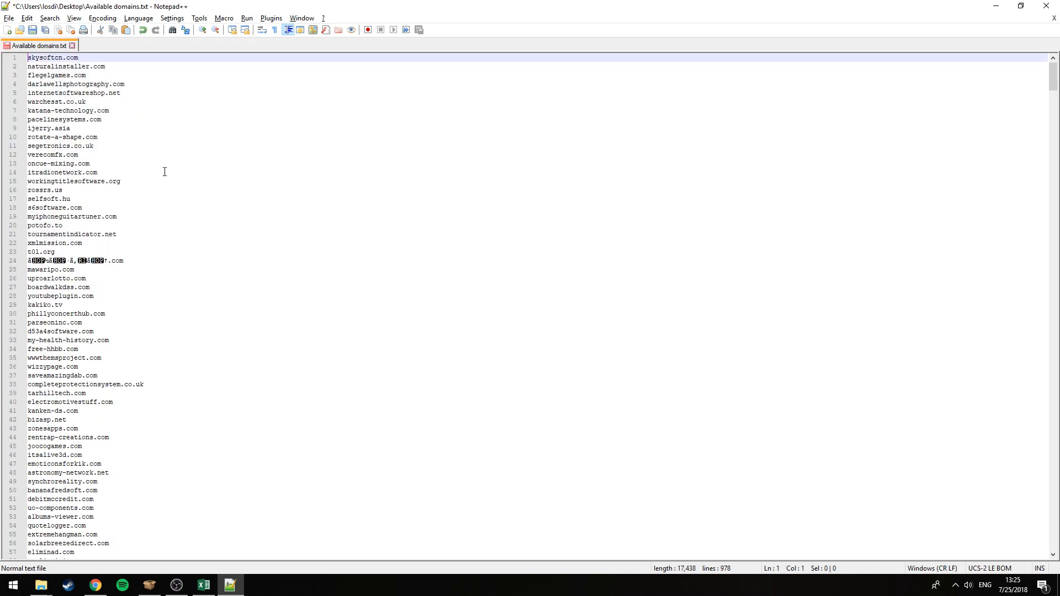
scroll("down", 3)
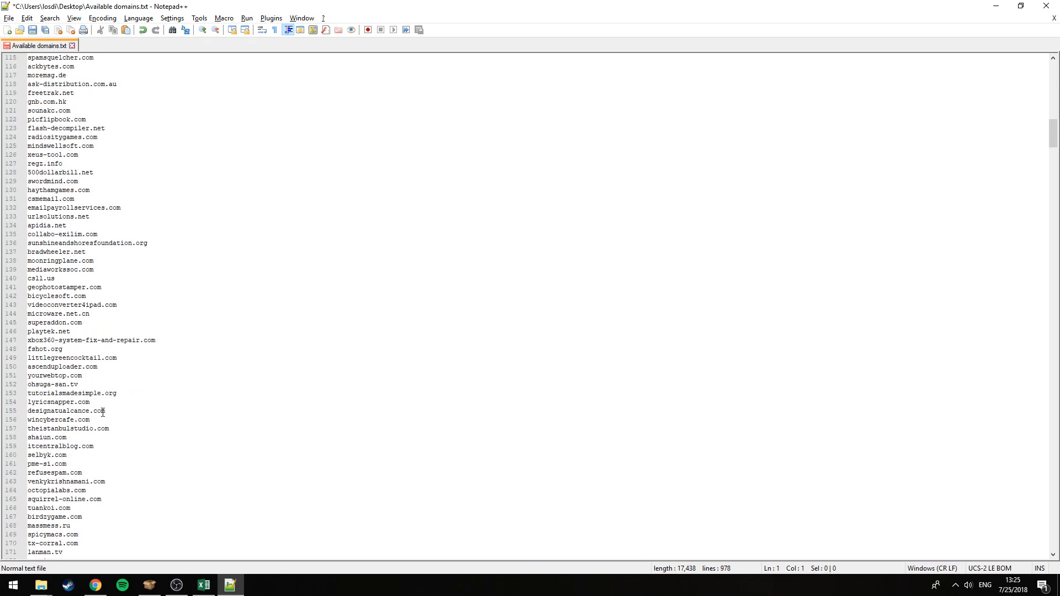
scroll("down", 3)
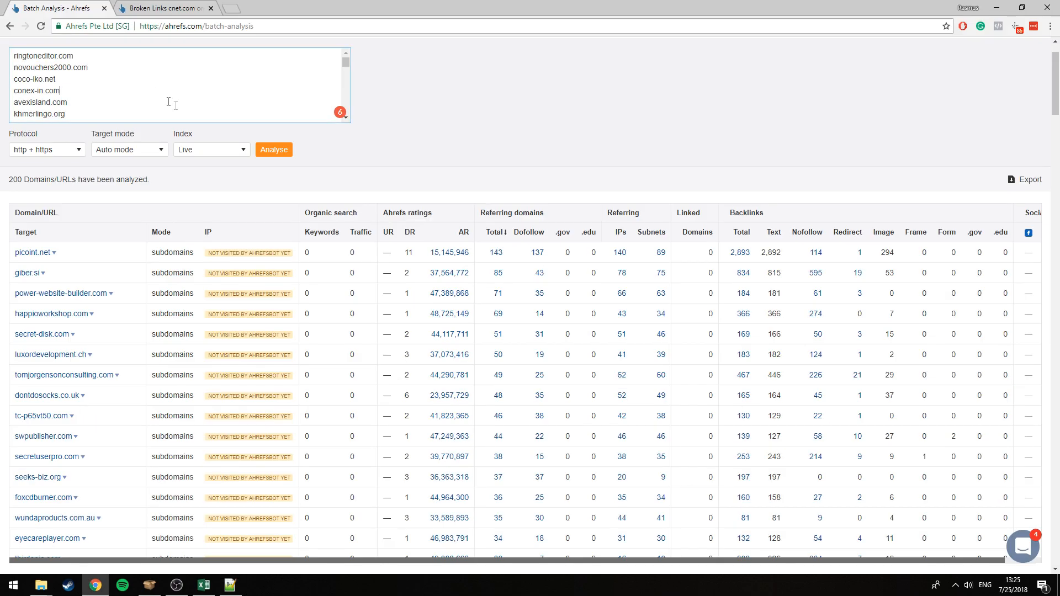
left_click(273, 149)
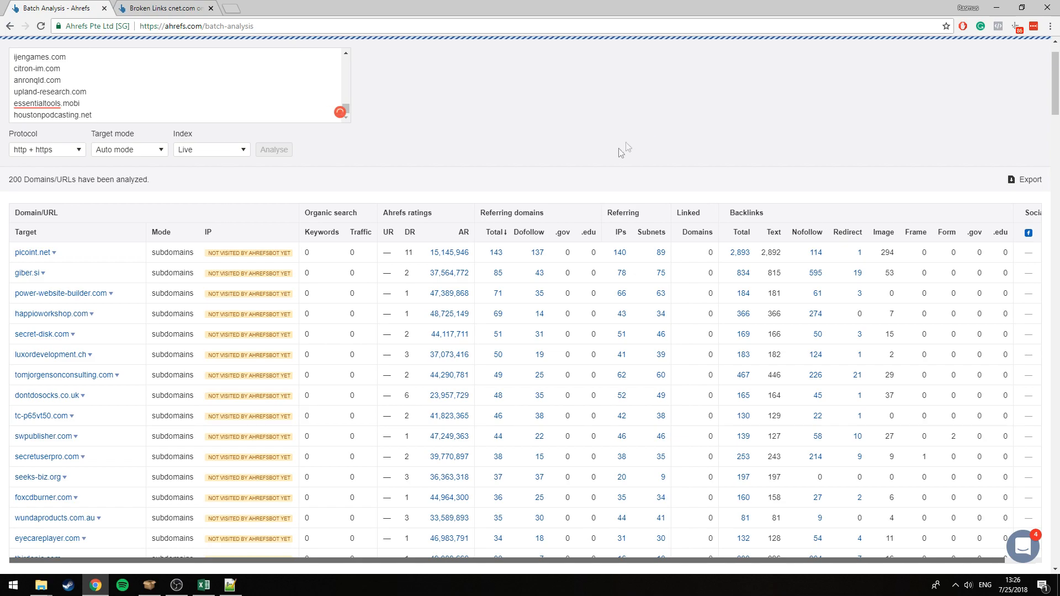
mouse_move(492, 202)
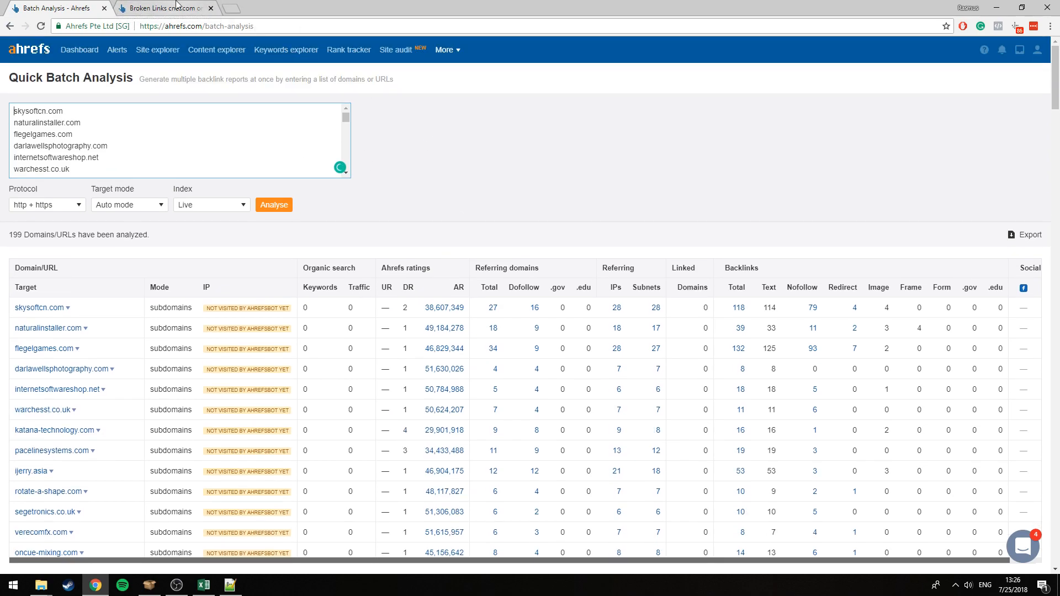
Replace the cnet broken-links tab with page 8 of the Ahrefs Rank top domains
left_click(162, 8)
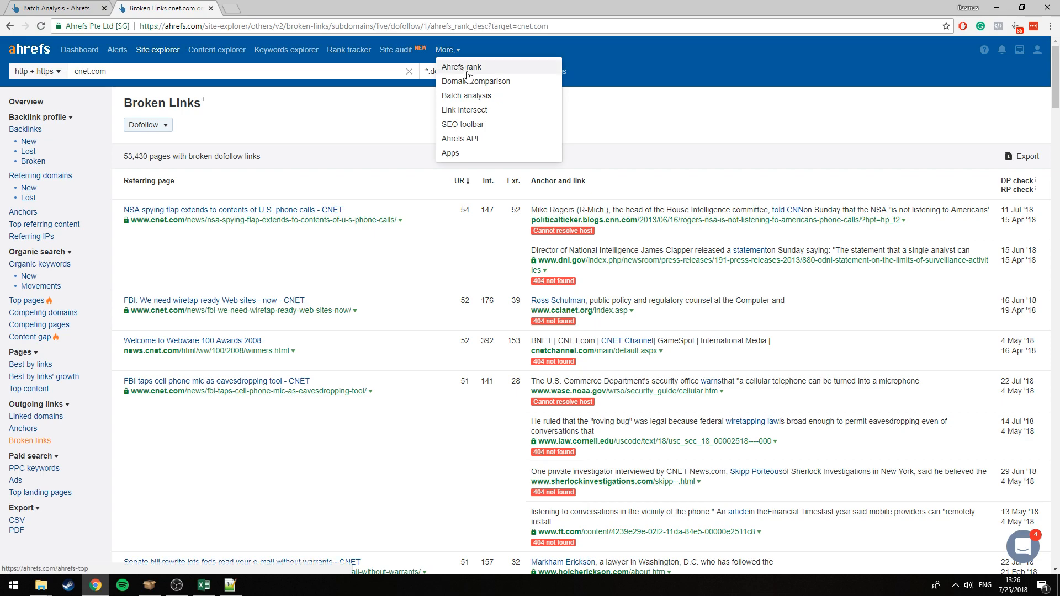
left_click(461, 66)
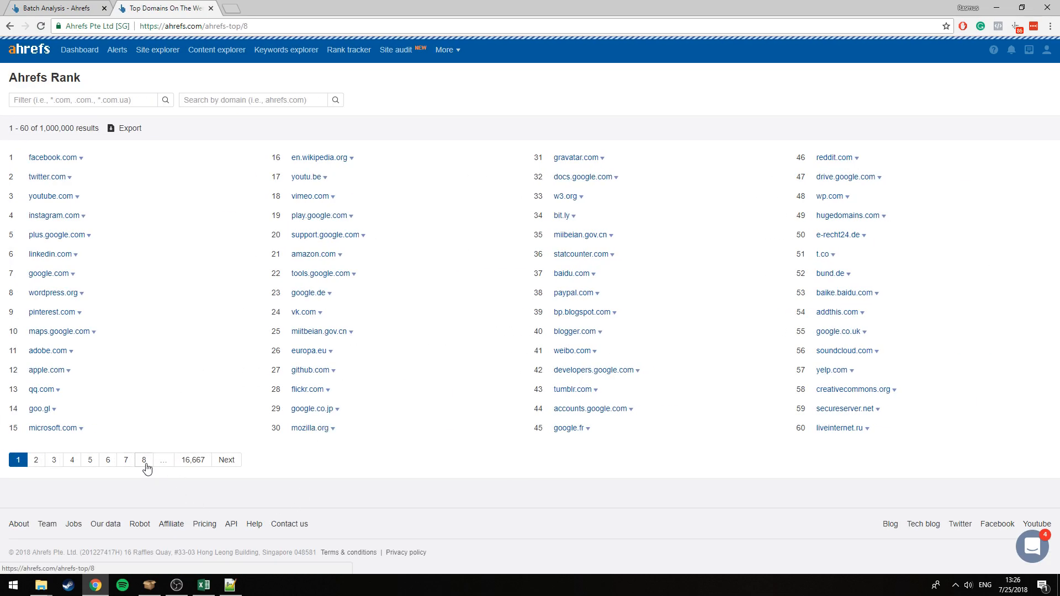
left_click(144, 460)
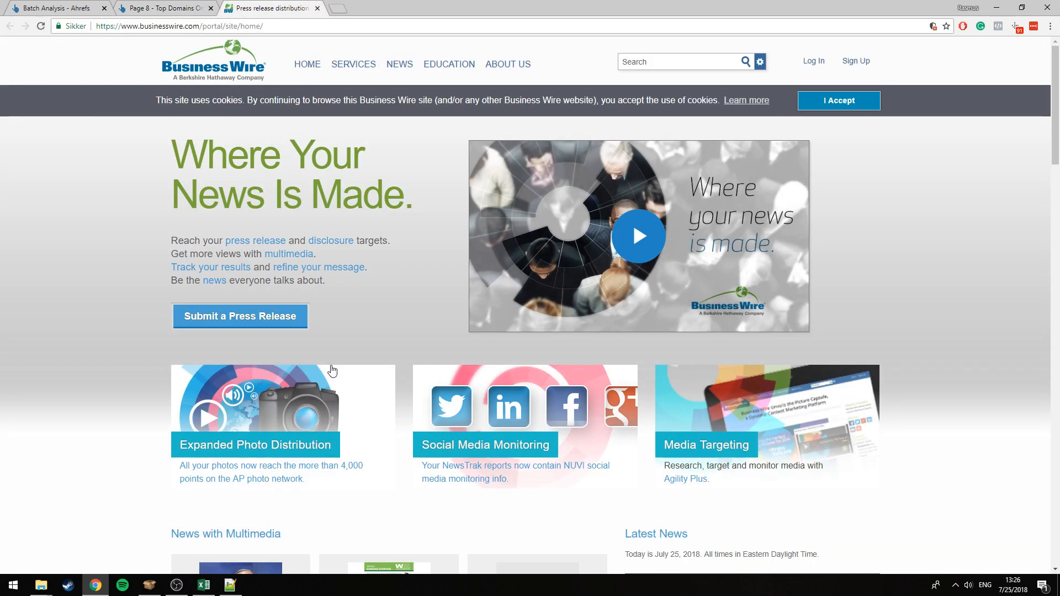
Browse Business Wire's news listing, then return to the batch analysis results
left_click(399, 64)
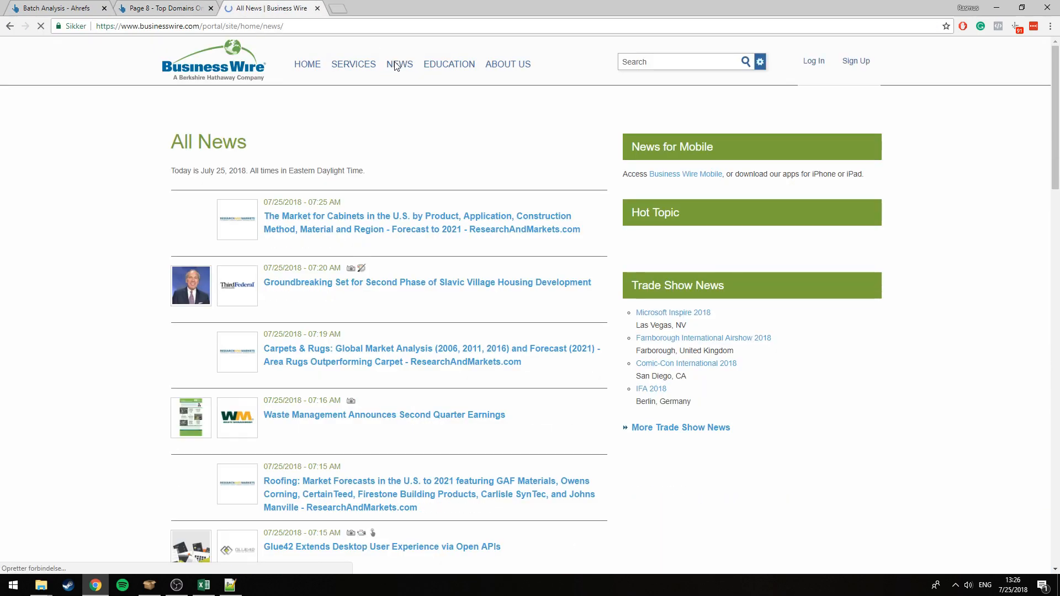
scroll("down", 3)
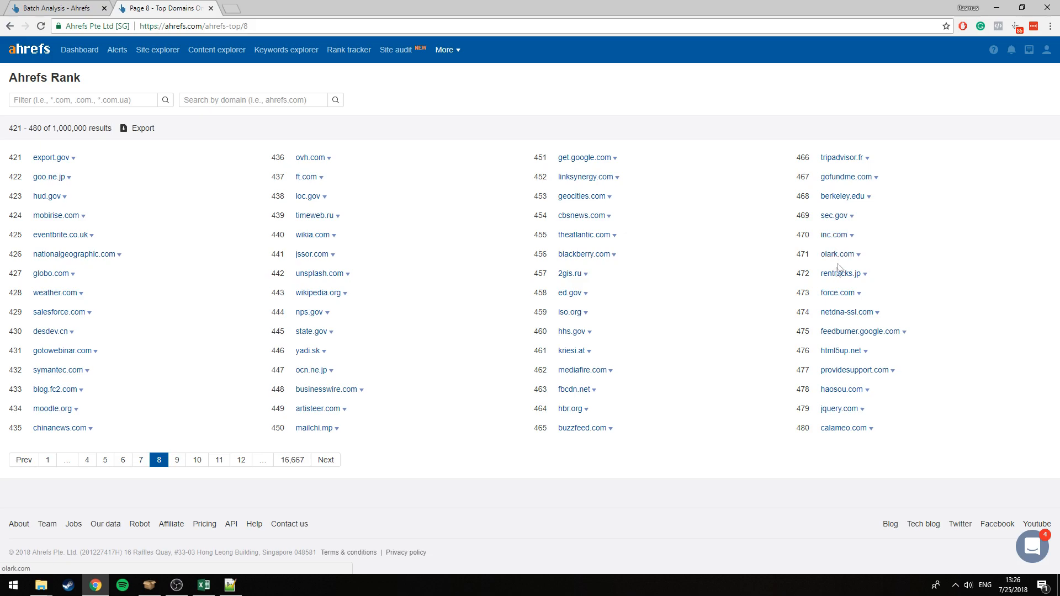
mouse_move(617, 327)
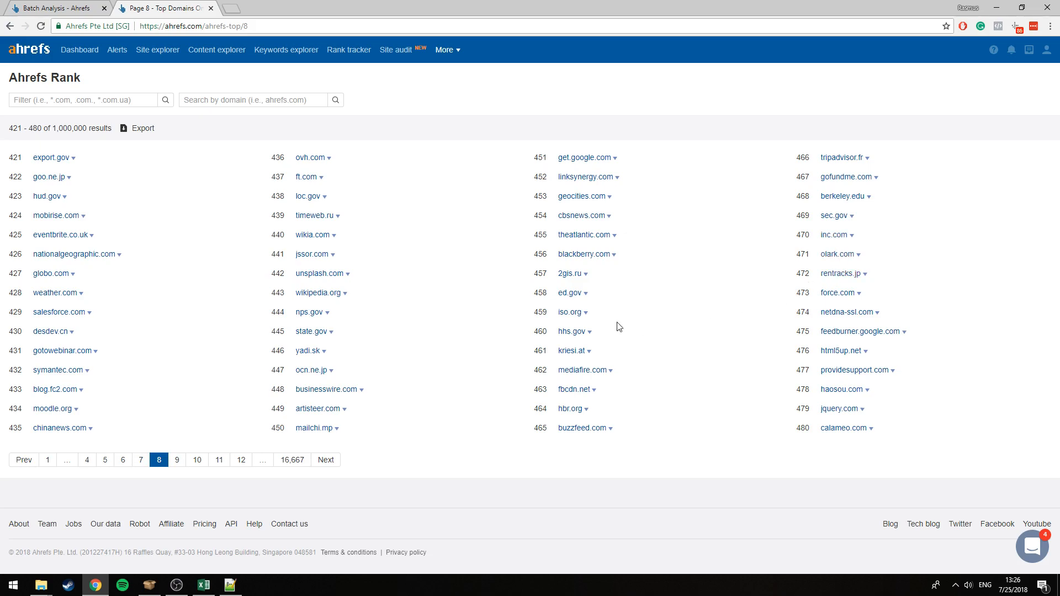
mouse_move(57, 7)
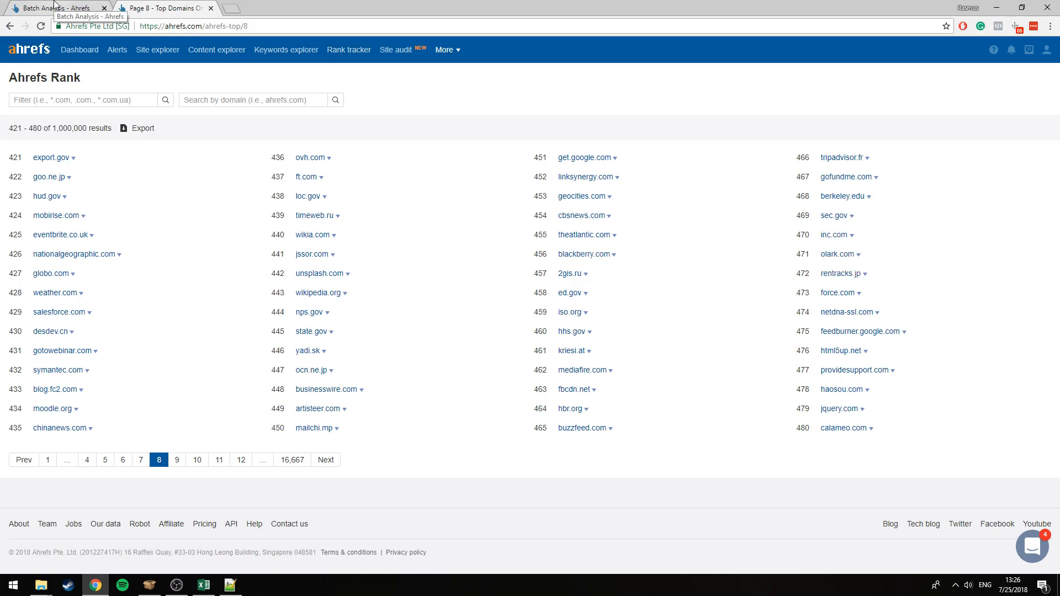
left_click(58, 7)
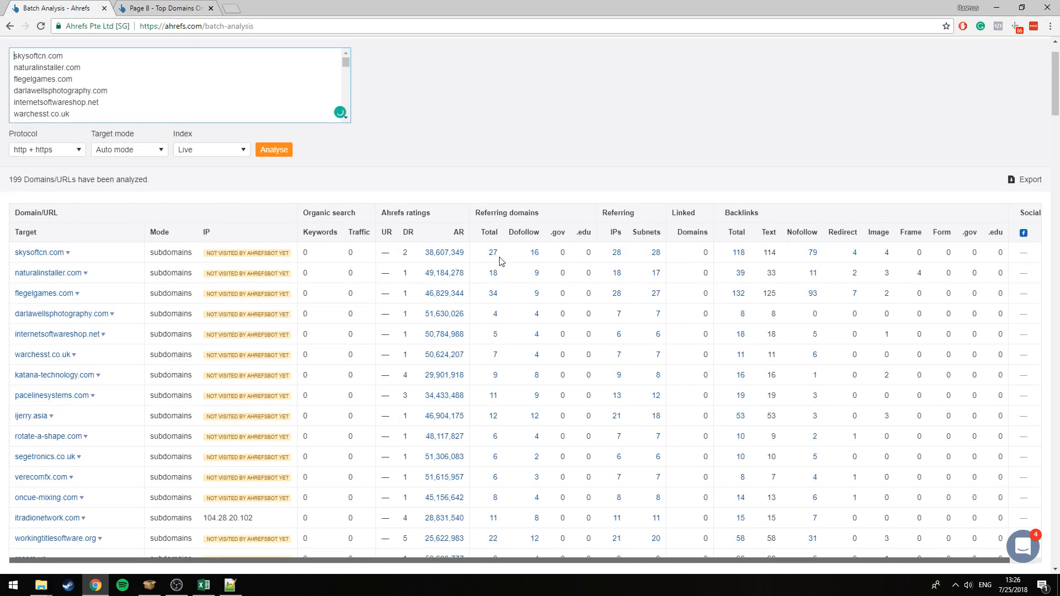
Sort the 199-domain batch by DR, highest first, led by kanken-ds.com at 10
left_click(409, 232)
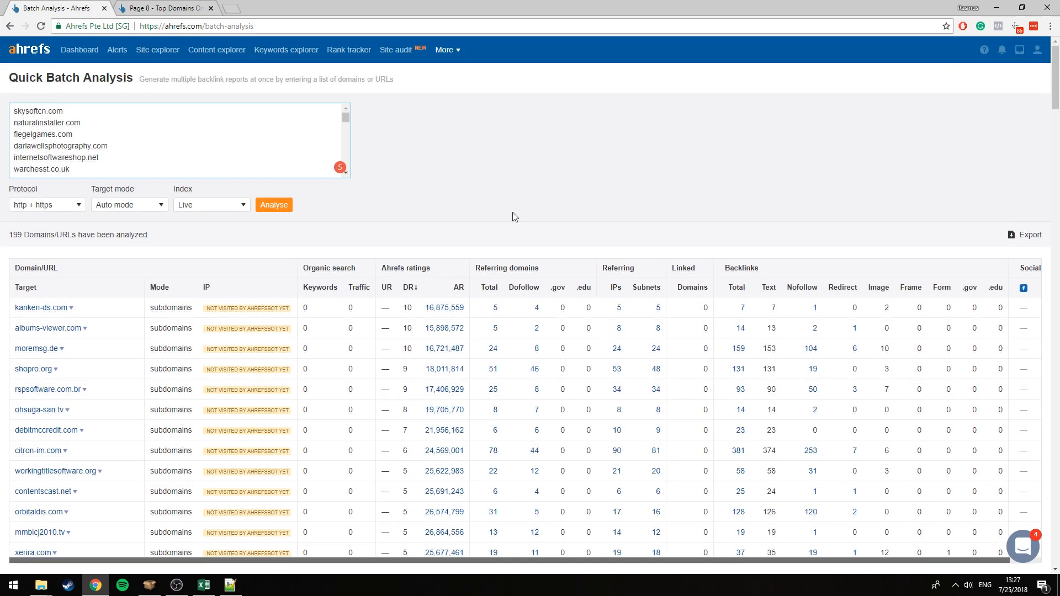
mouse_move(502, 146)
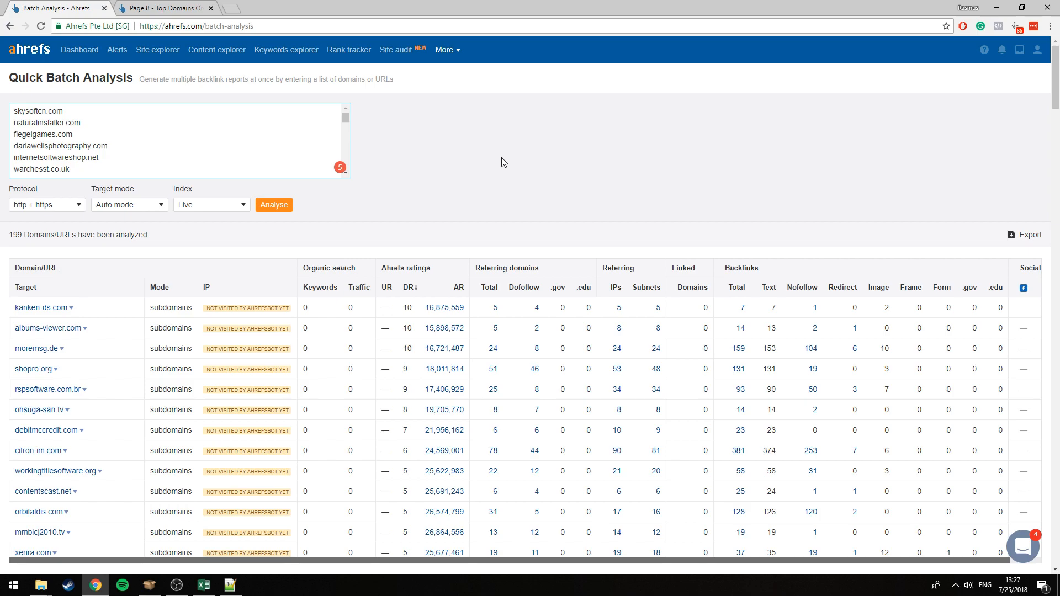
mouse_move(506, 158)
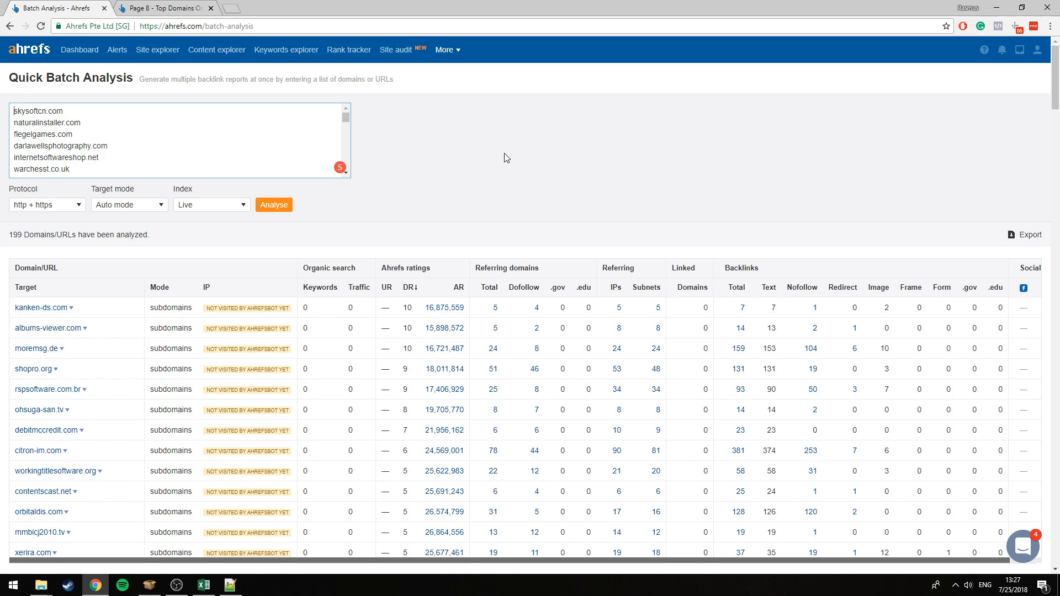
mouse_move(505, 170)
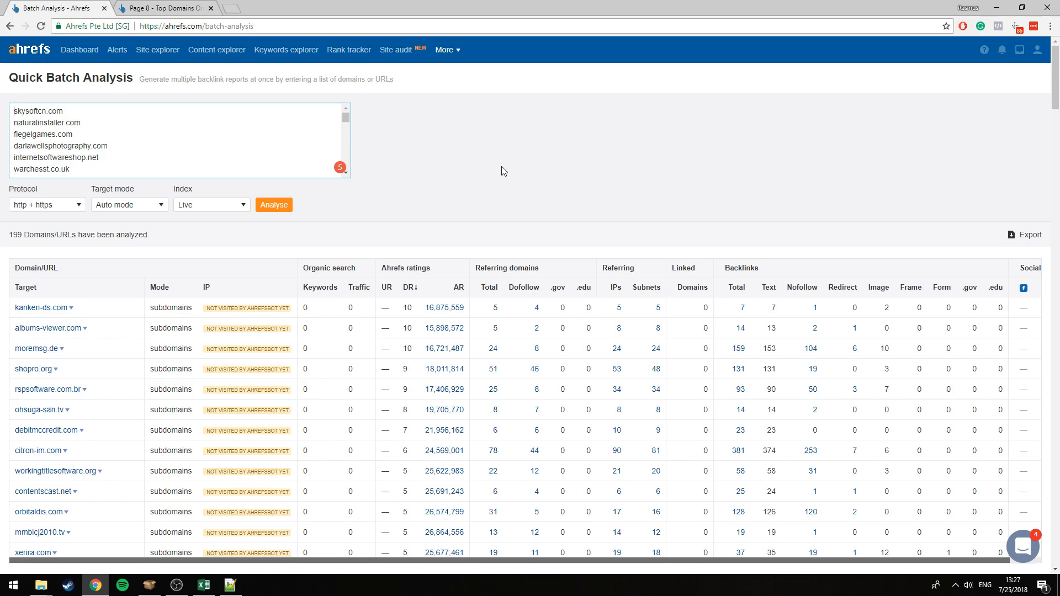